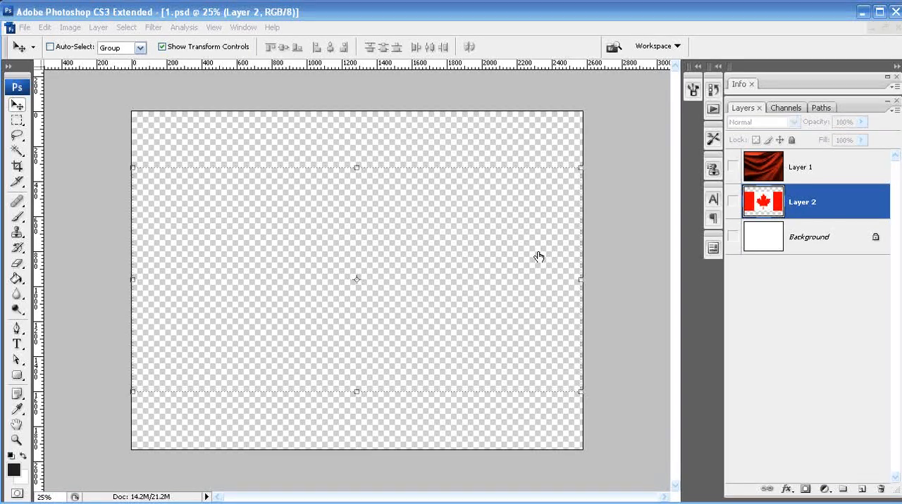
mouse_move(331, 167)
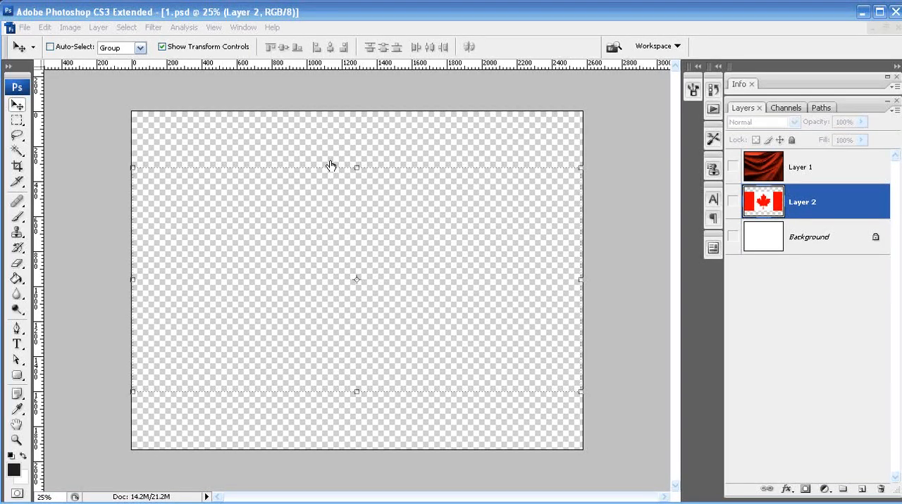
mouse_move(332, 237)
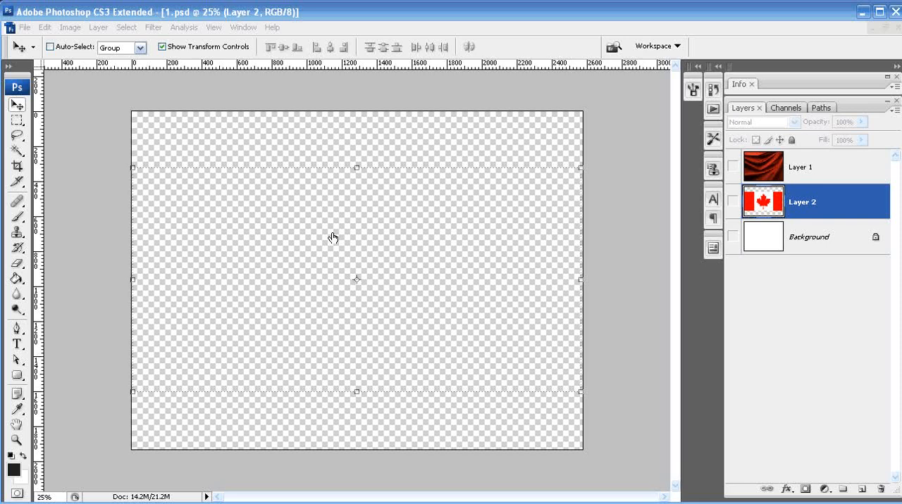
mouse_move(287, 223)
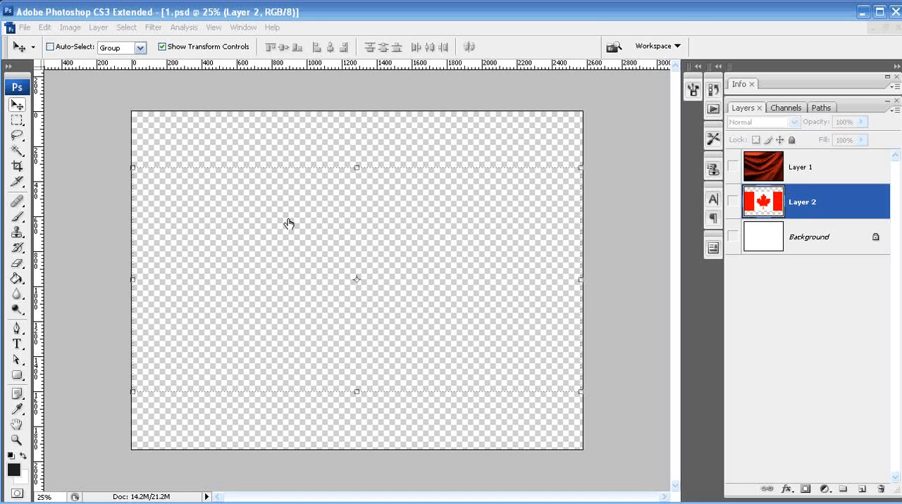
mouse_move(262, 161)
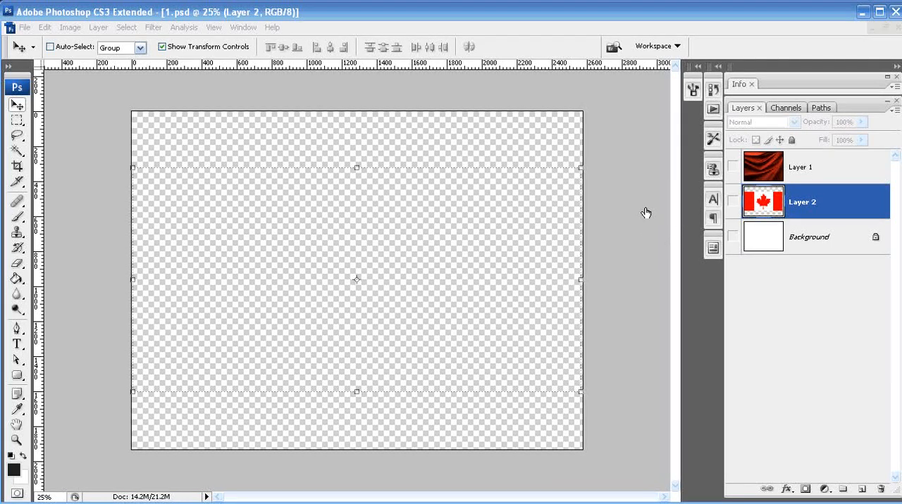
mouse_move(614, 203)
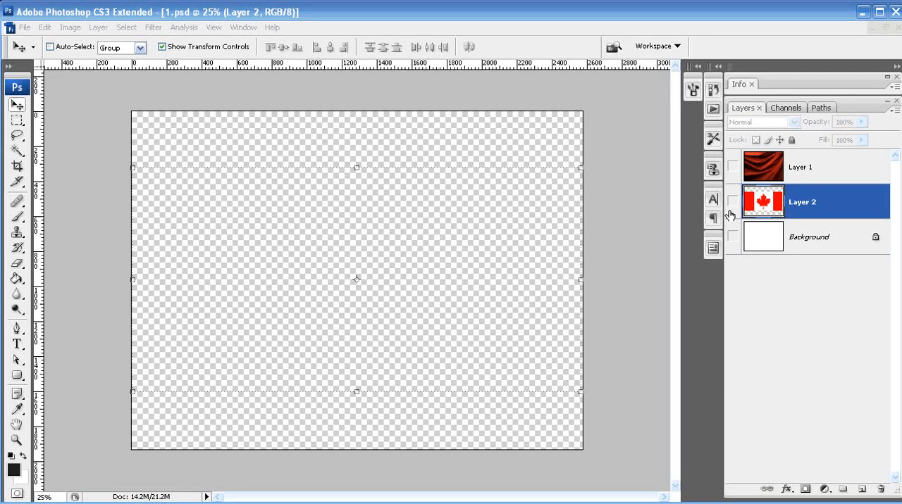
Toggle layer visibility to compare, leave only the silk layer (Layer 1) visible and select it.
click(733, 203)
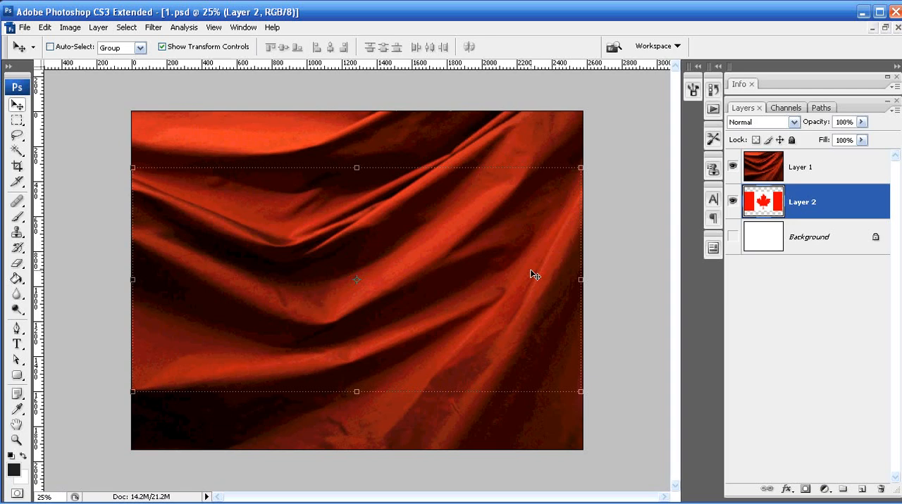
click(733, 166)
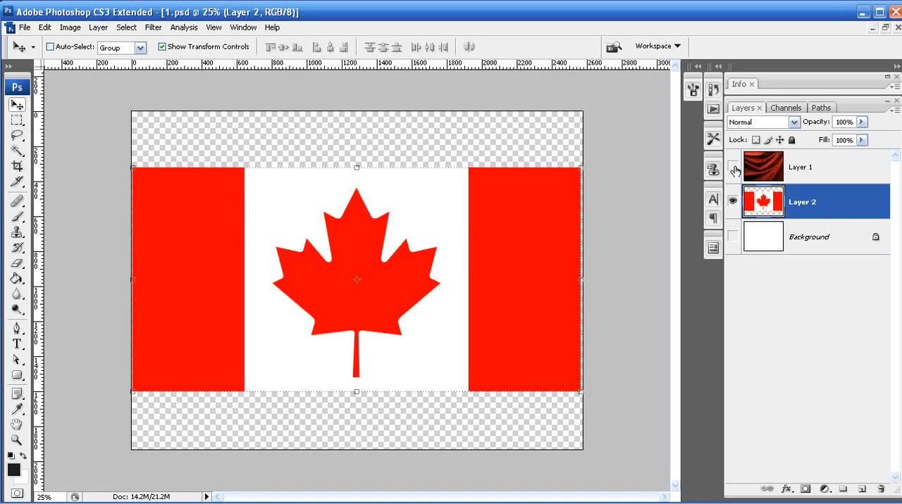
mouse_move(732, 166)
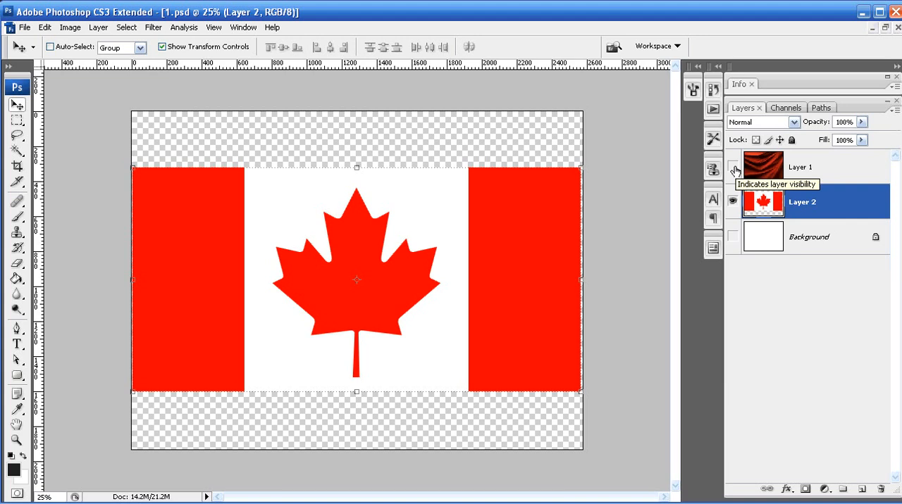
click(733, 166)
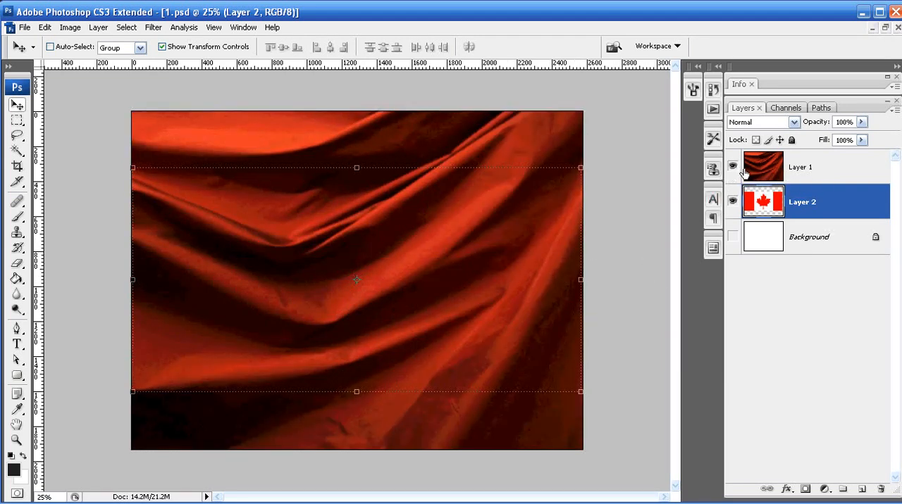
click(733, 166)
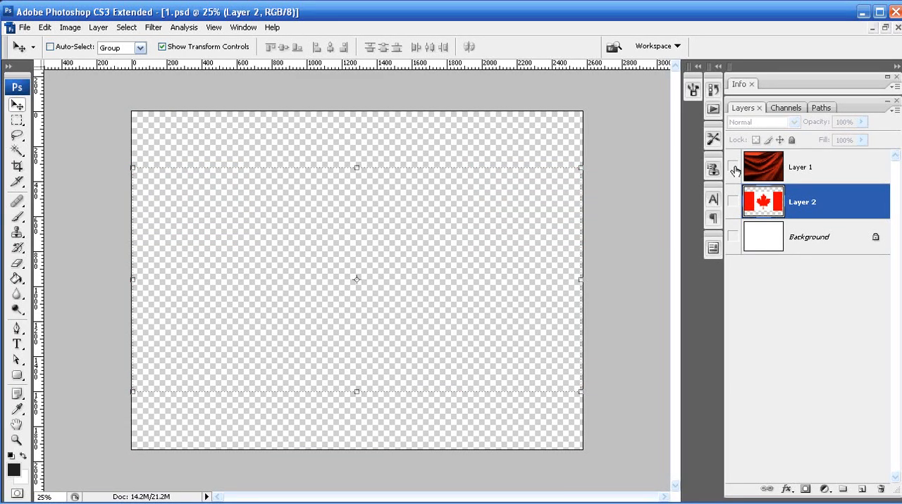
click(733, 166)
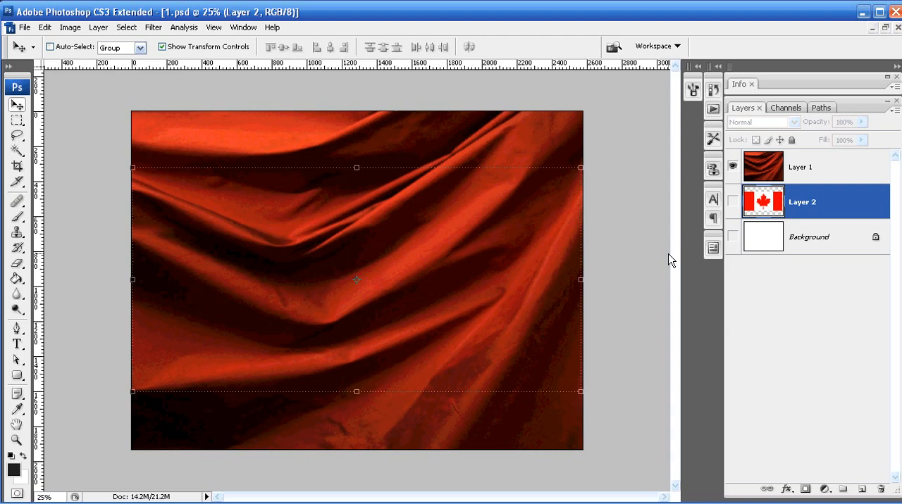
click(801, 166)
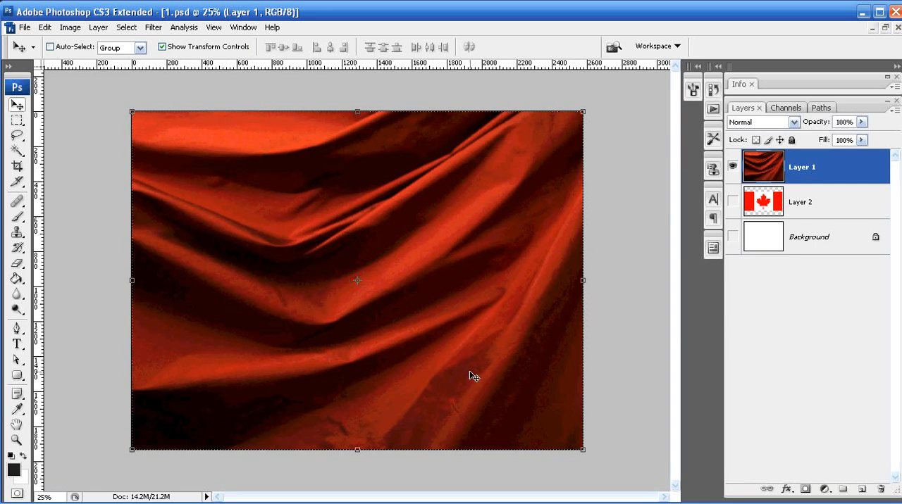
mouse_move(365, 231)
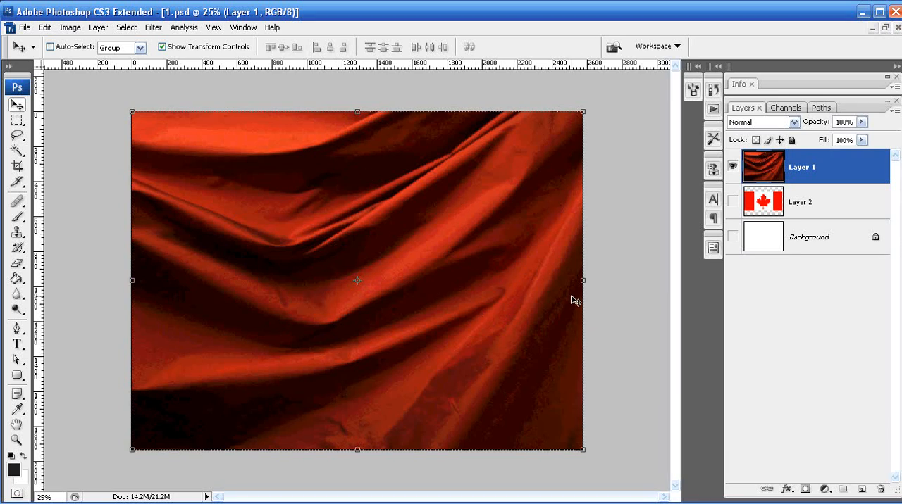
mouse_move(479, 317)
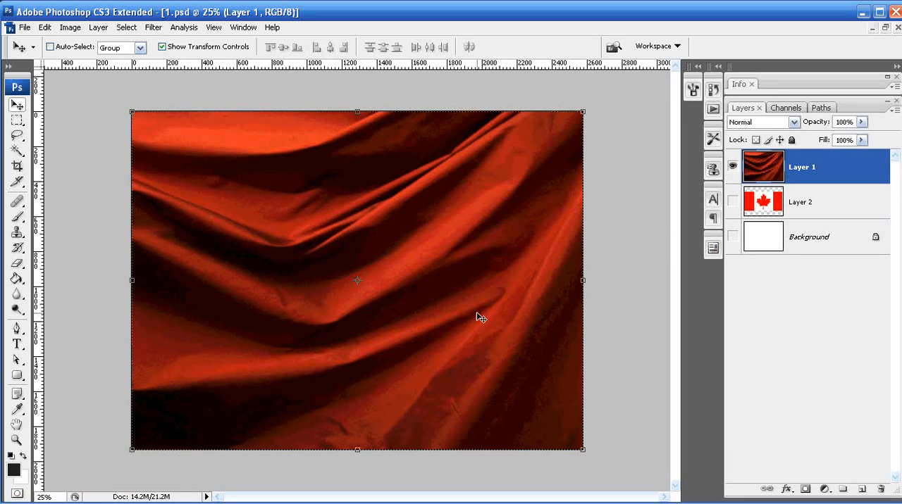
mouse_move(527, 308)
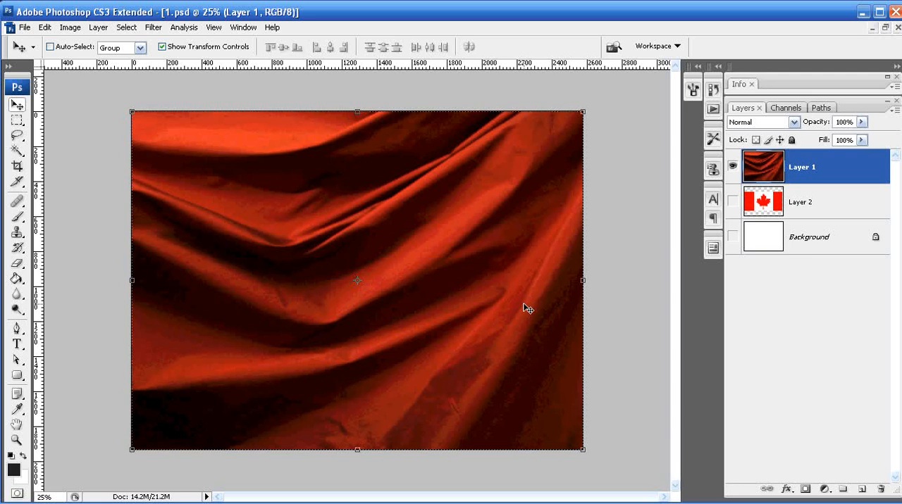
mouse_move(534, 276)
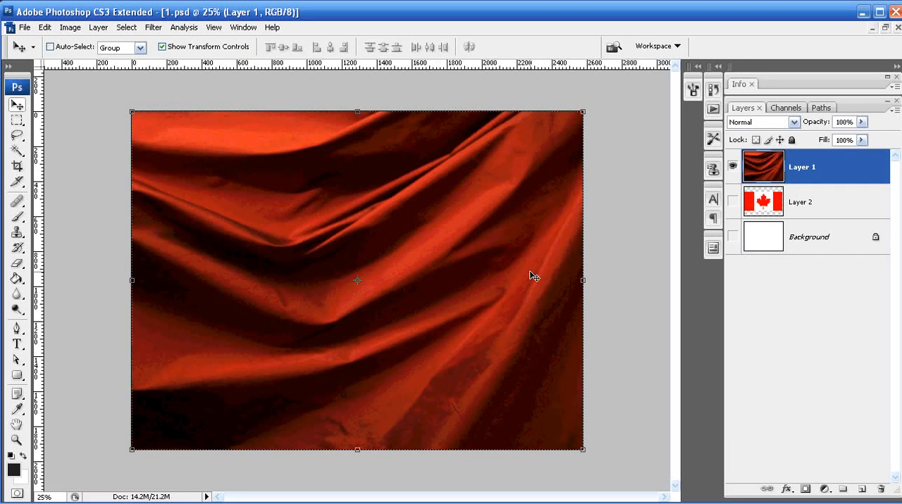
mouse_move(478, 240)
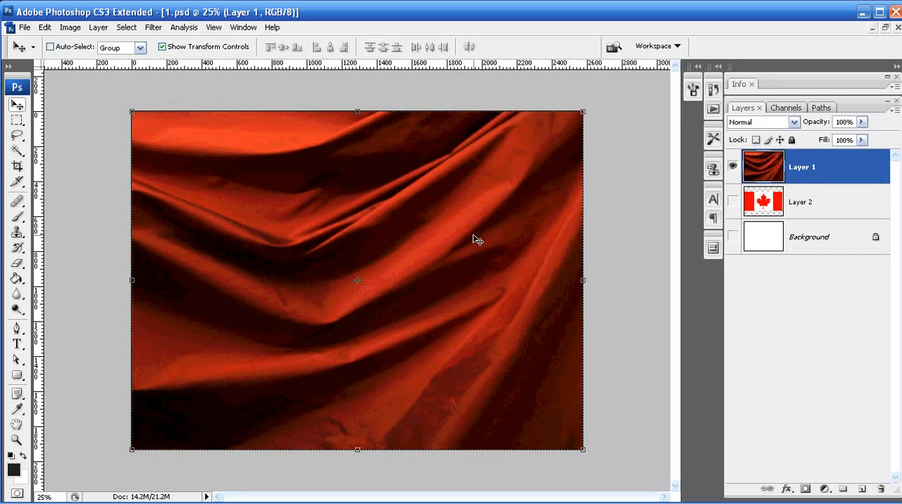
mouse_move(454, 248)
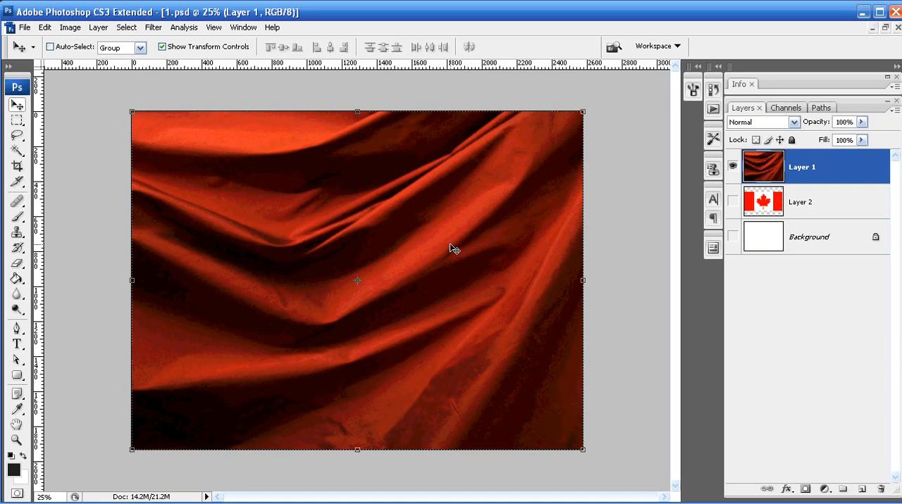
mouse_move(369, 308)
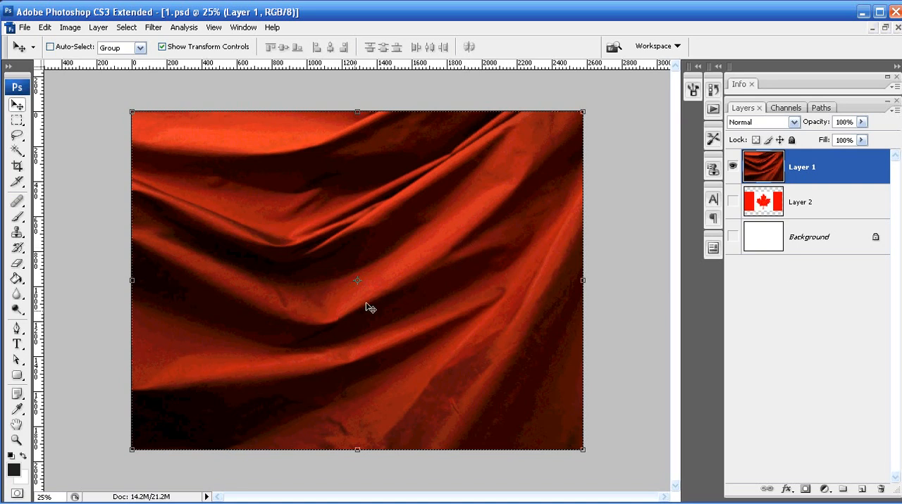
mouse_move(428, 151)
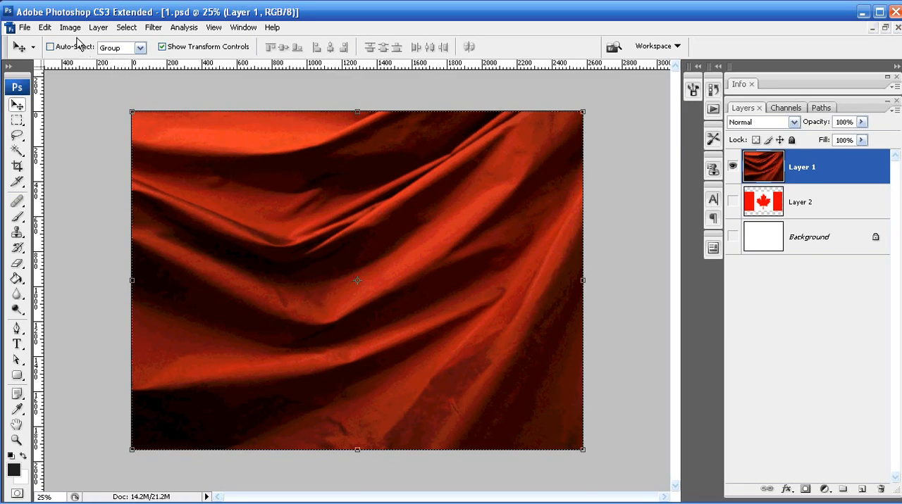
Desaturate the silk layer to greyscale via Image > Adjustments > Desaturate.
click(70, 27)
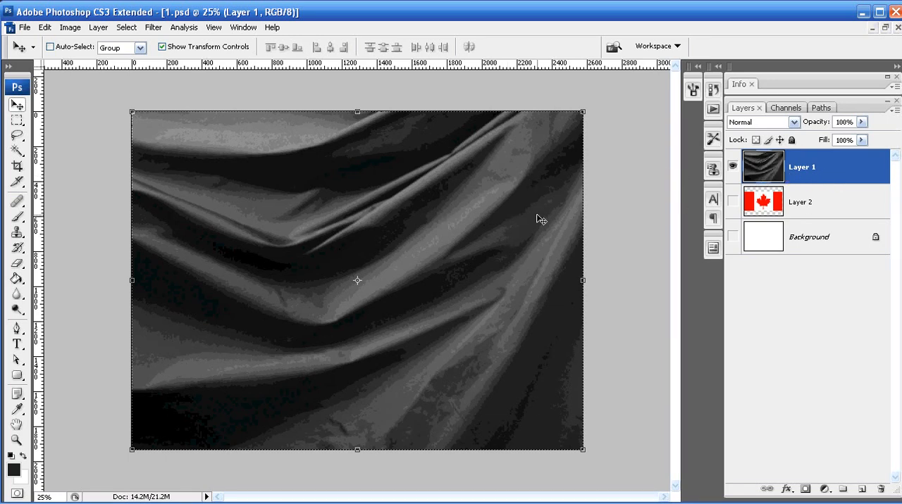
mouse_move(374, 408)
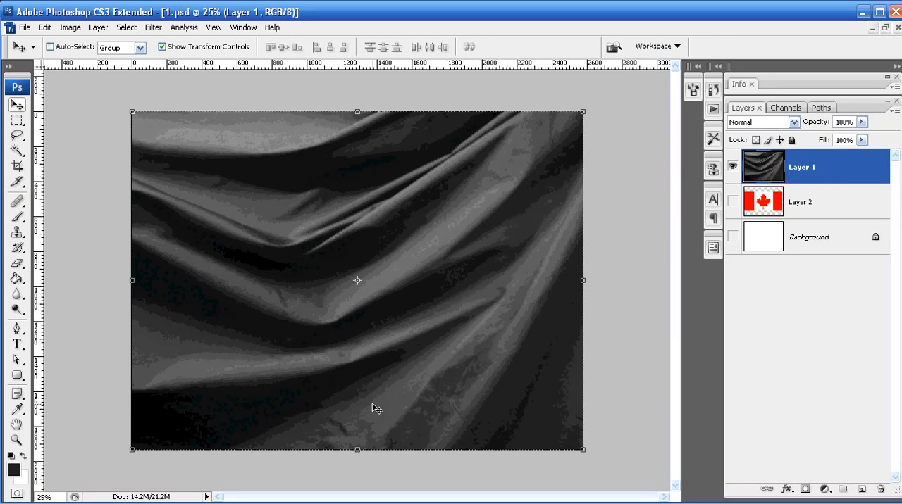
mouse_move(200, 304)
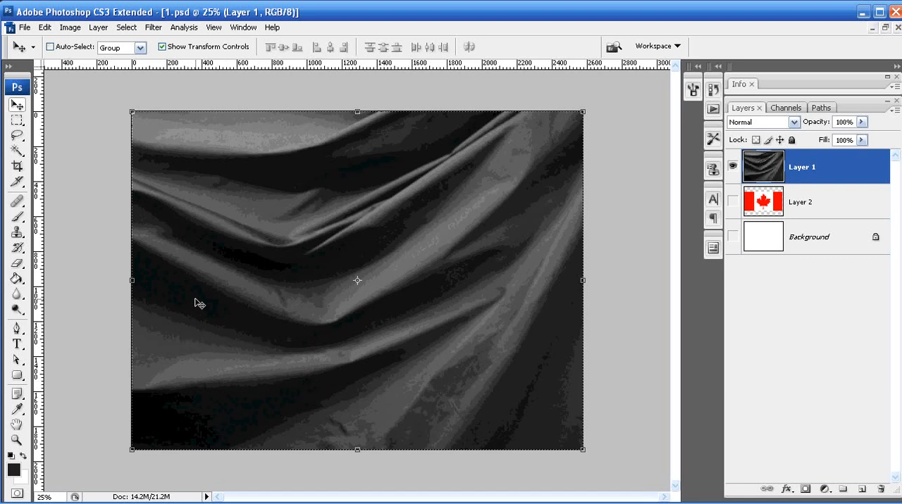
mouse_move(388, 400)
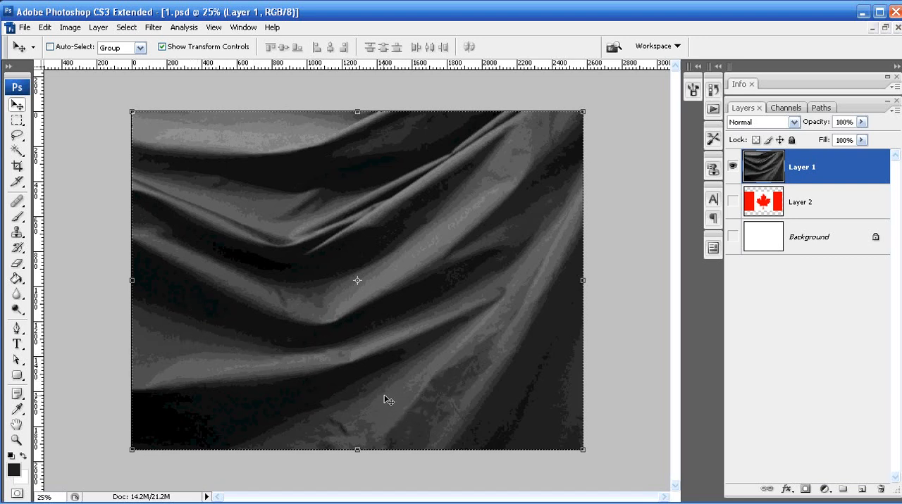
mouse_move(434, 377)
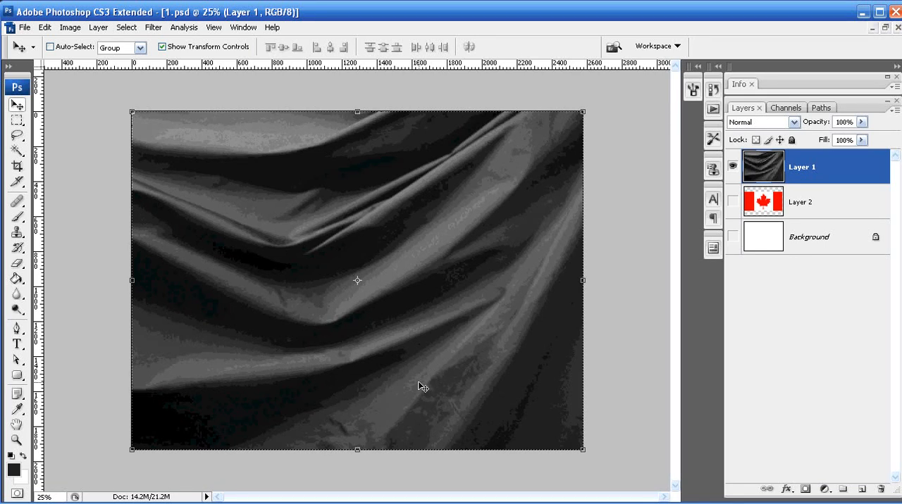
mouse_move(425, 210)
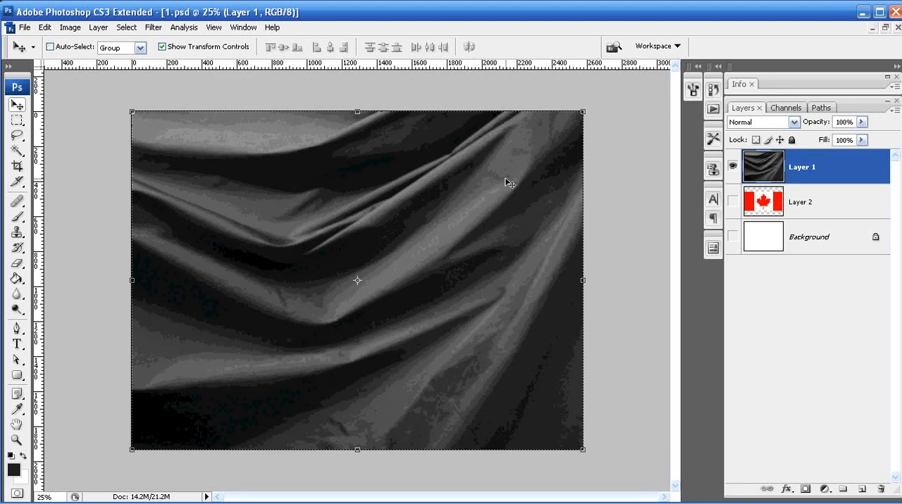
mouse_move(372, 182)
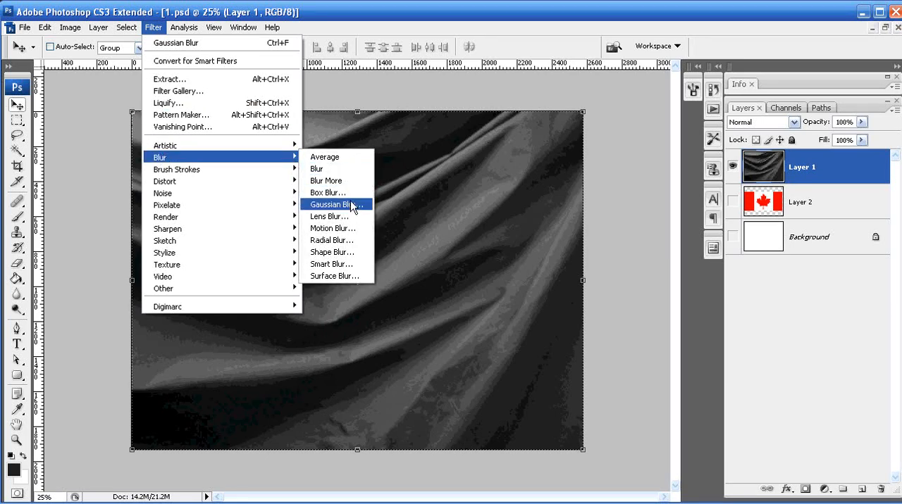
Apply a Gaussian Blur with a 15-pixel radius to the greyscale silk layer.
click(333, 205)
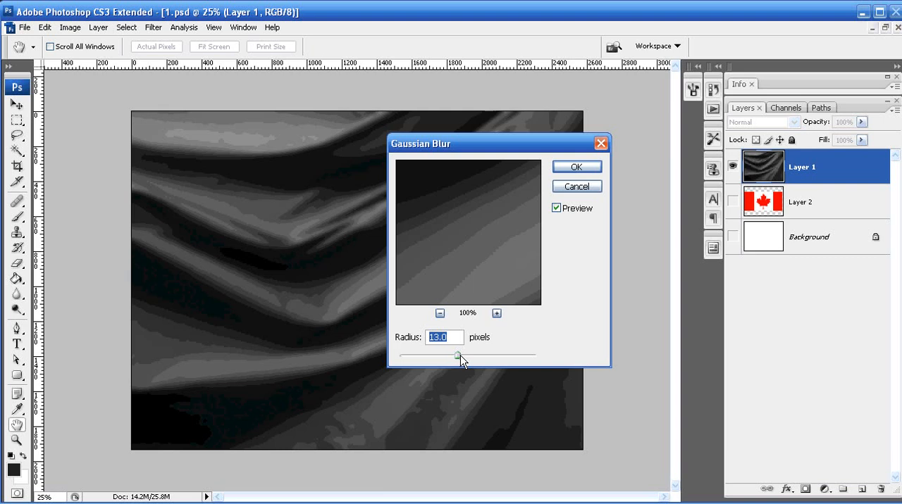
drag(460, 355, 437, 355)
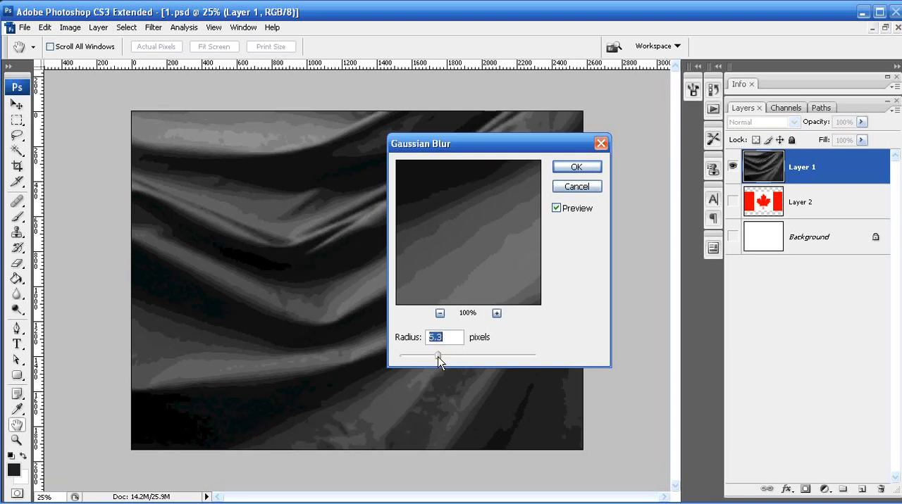
drag(436, 356, 464, 355)
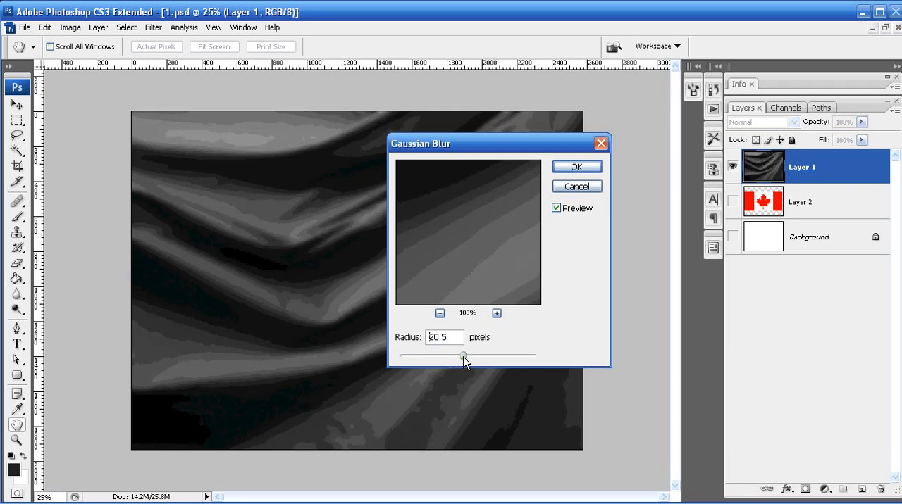
drag(464, 355, 460, 355)
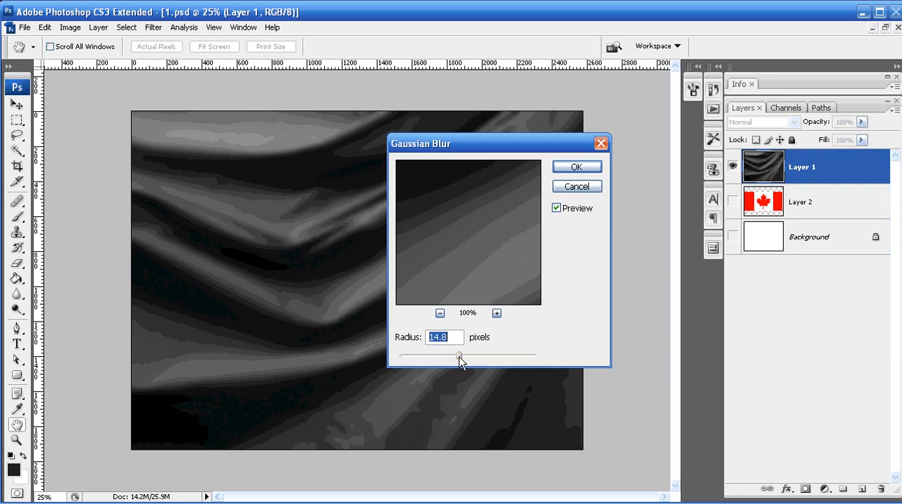
drag(462, 355, 457, 356)
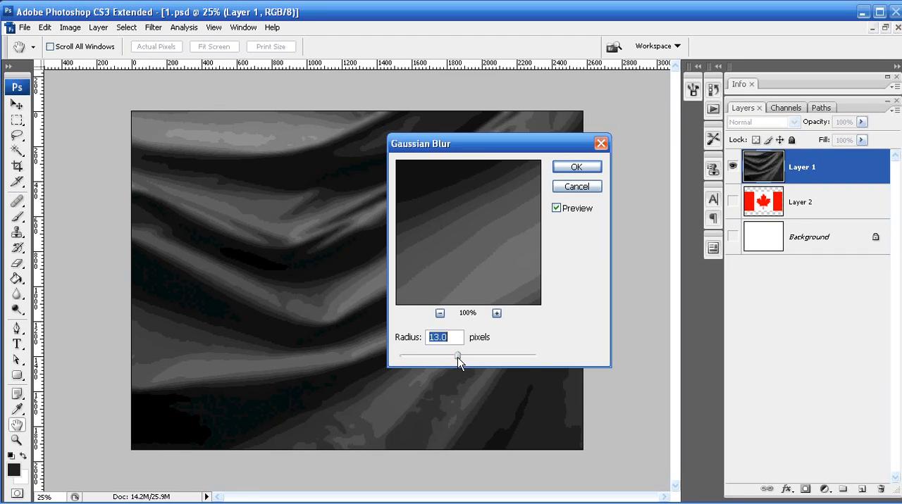
drag(456, 357, 457, 357)
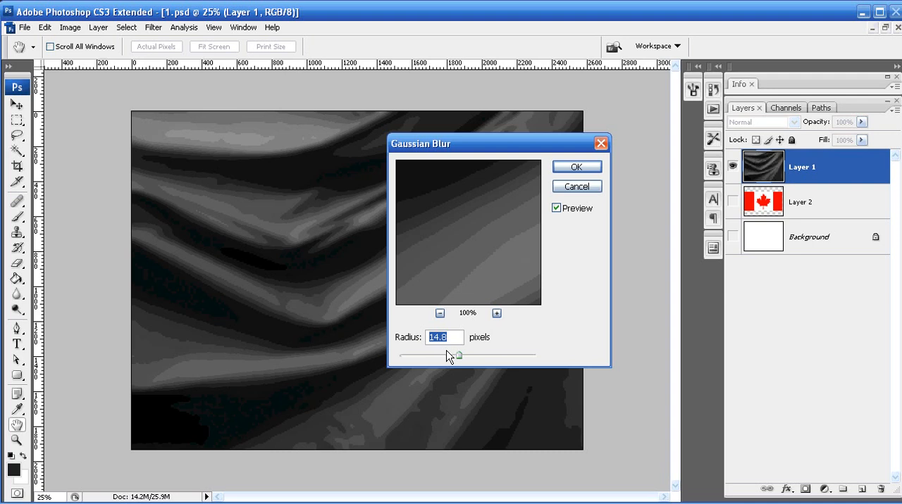
mouse_move(566, 162)
text(15)
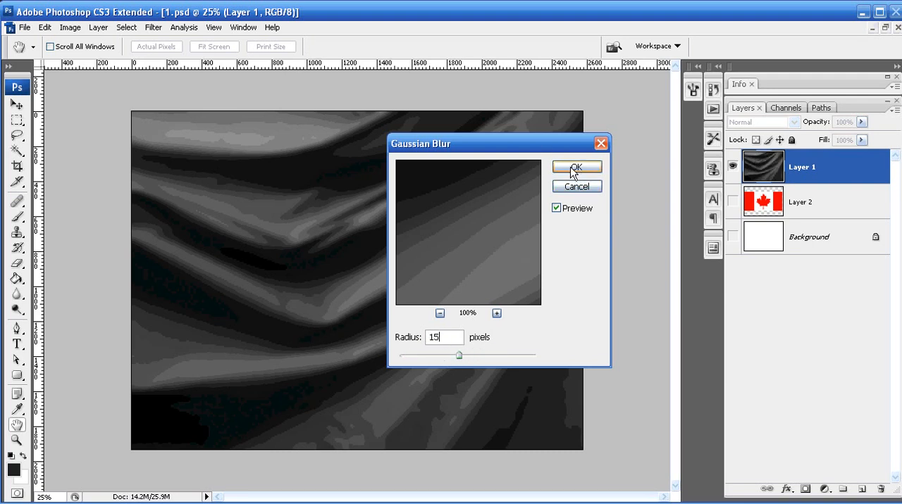
click(575, 167)
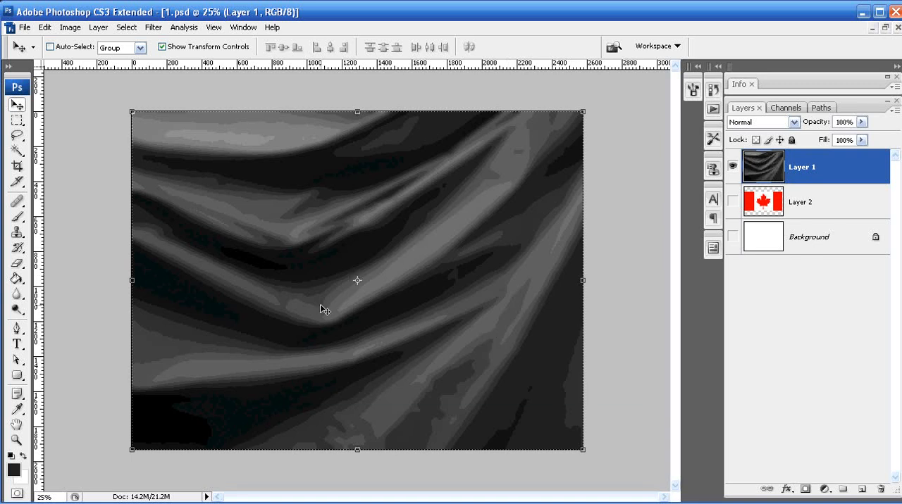
mouse_move(775, 228)
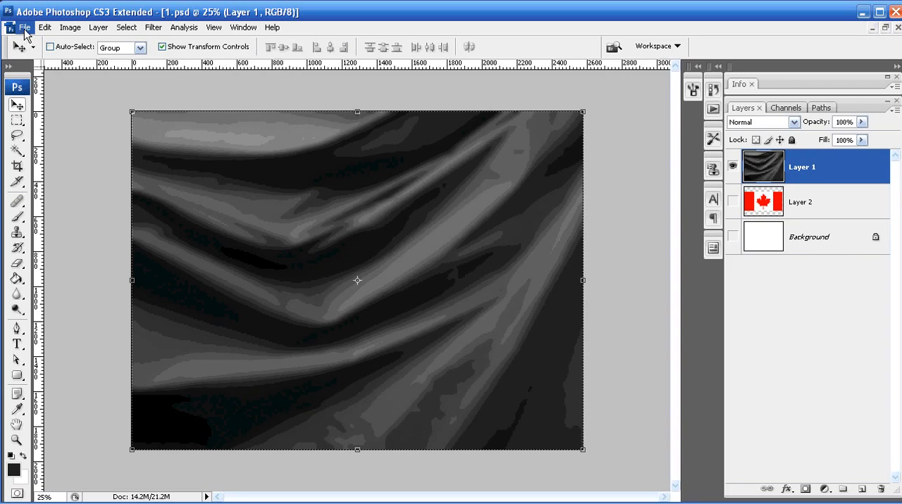
Save the document as texture.psd, accepting Maximize Compatibility.
click(25, 27)
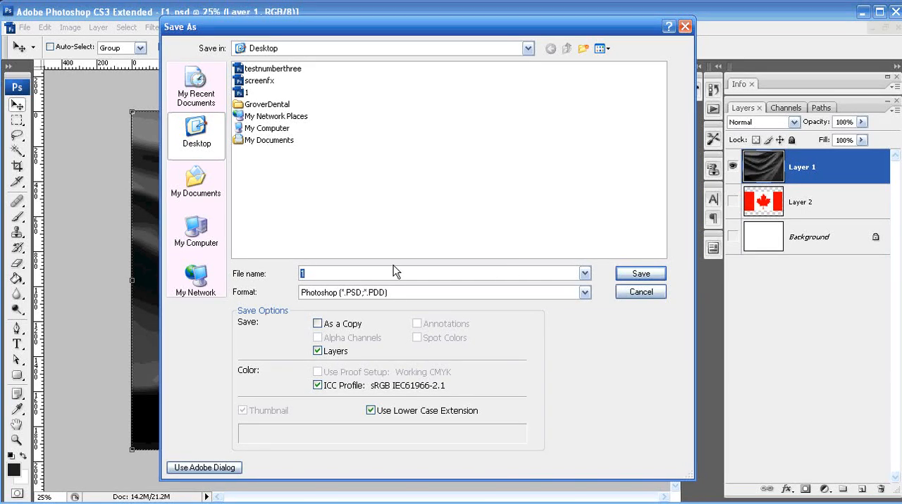
mouse_move(334, 209)
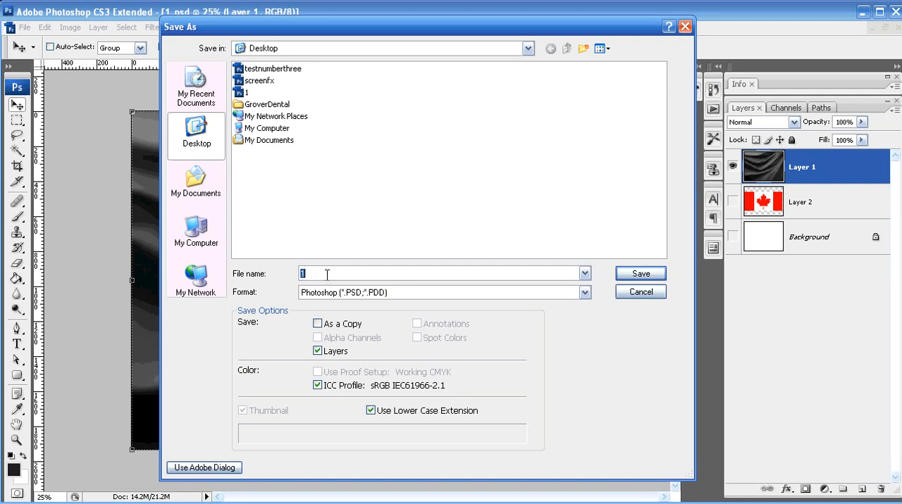
text(texture)
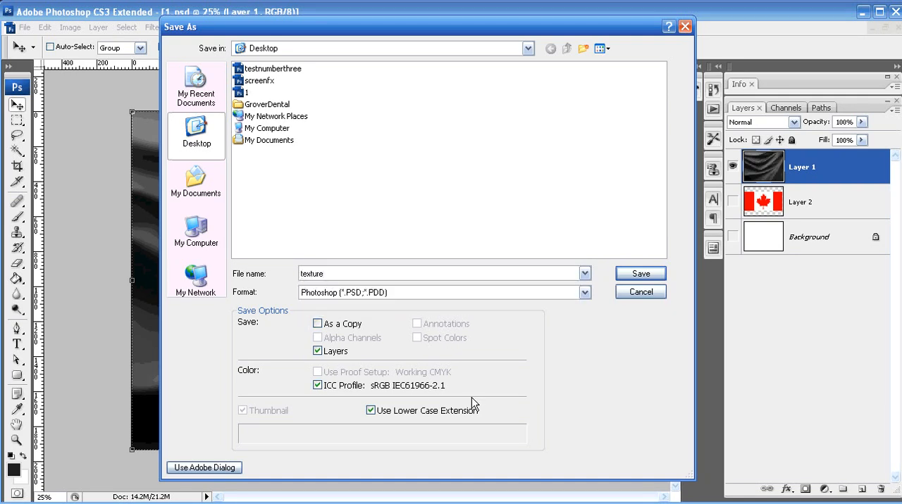
click(639, 274)
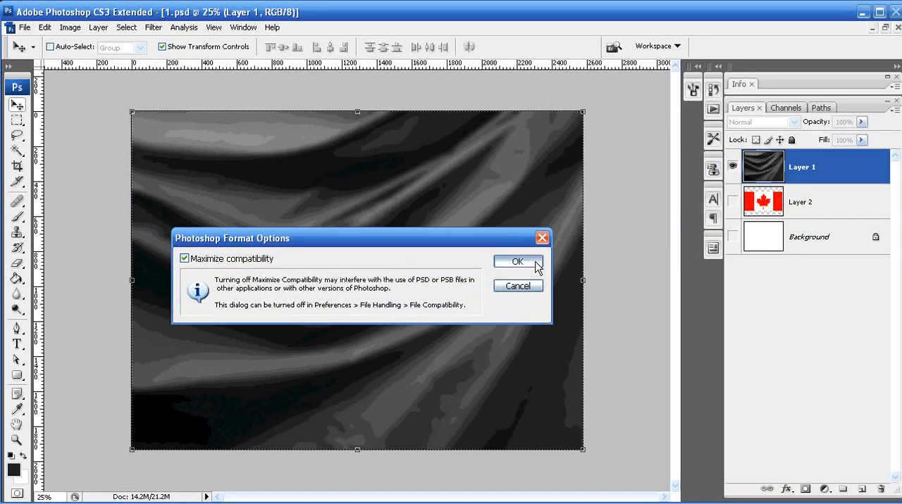
click(519, 262)
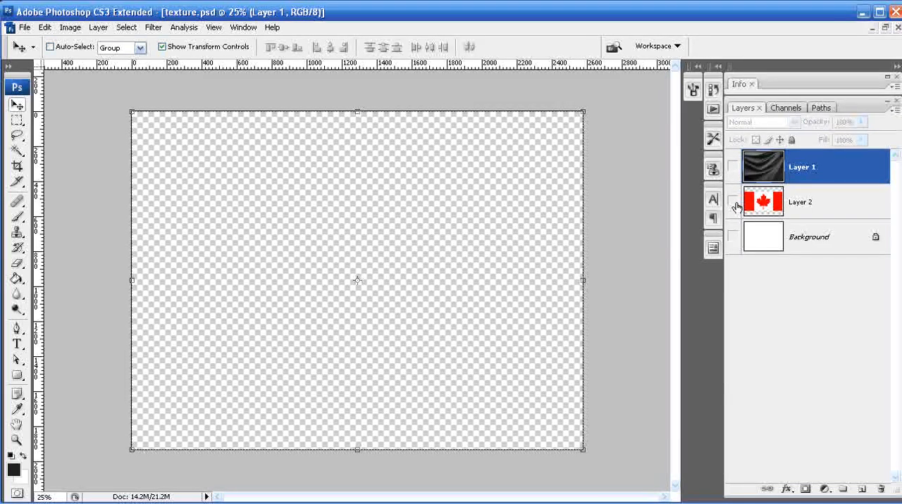
Show the Canadian flag layer (Layer 2) and make it the active layer.
click(732, 202)
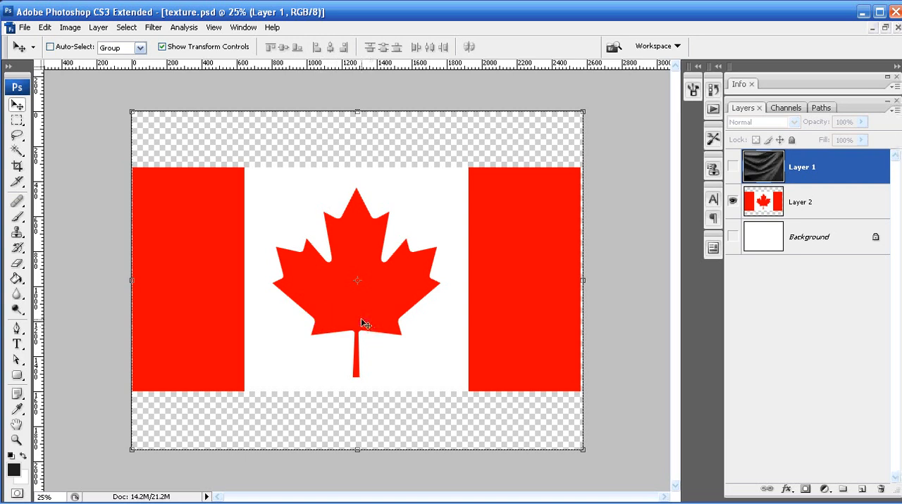
click(800, 202)
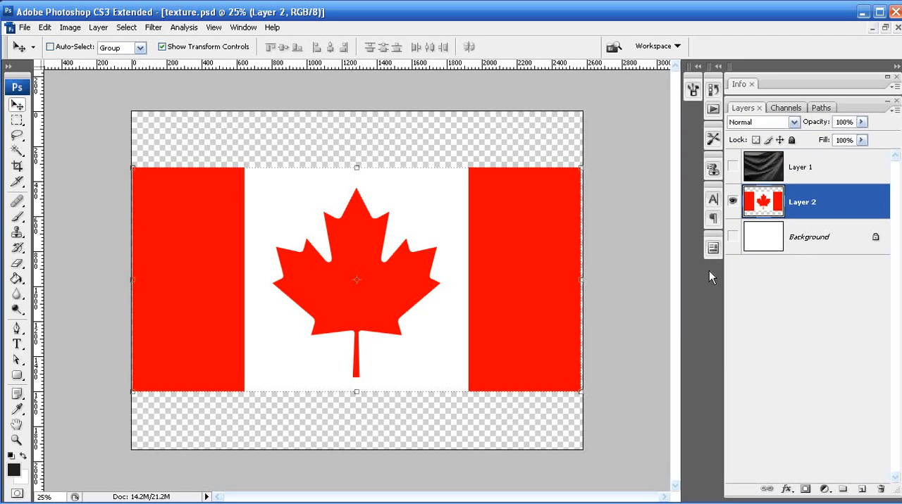
mouse_move(519, 234)
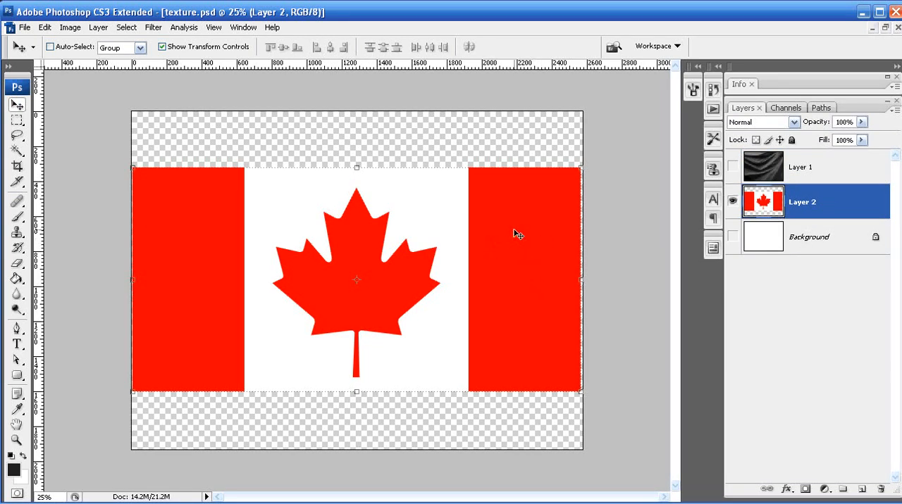
mouse_move(239, 248)
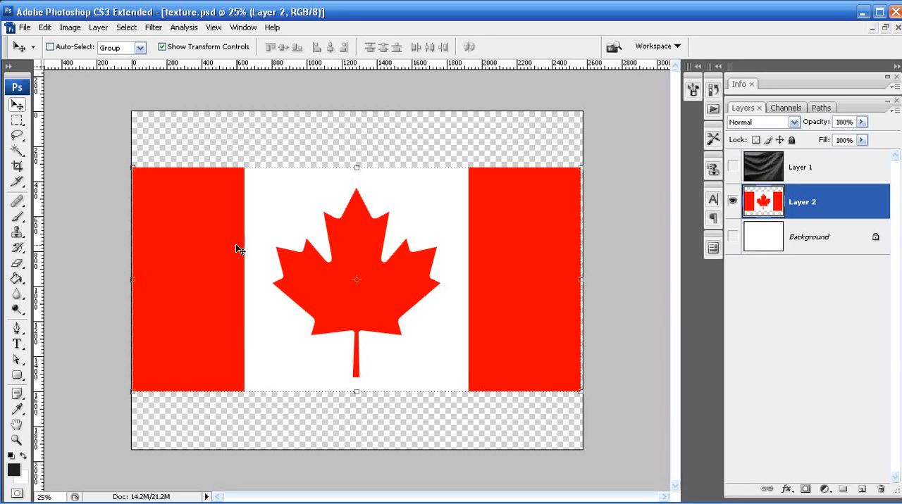
mouse_move(523, 274)
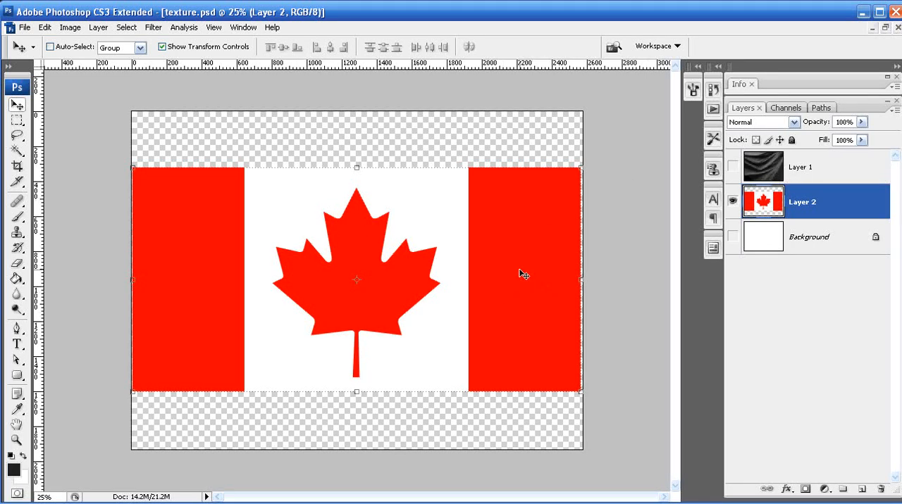
mouse_move(505, 297)
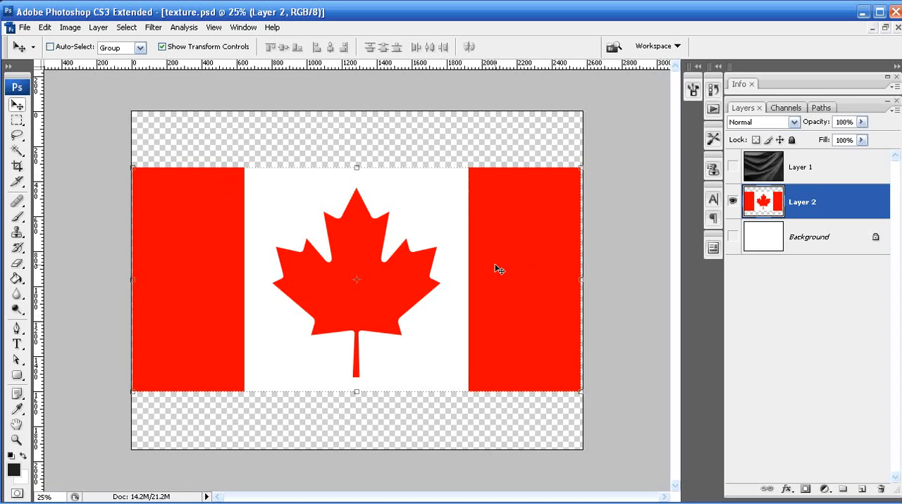
mouse_move(618, 316)
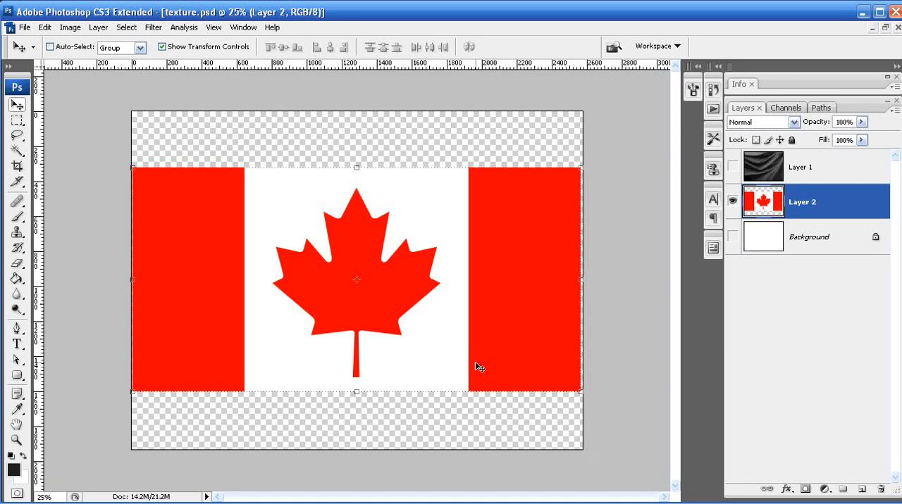
mouse_move(434, 375)
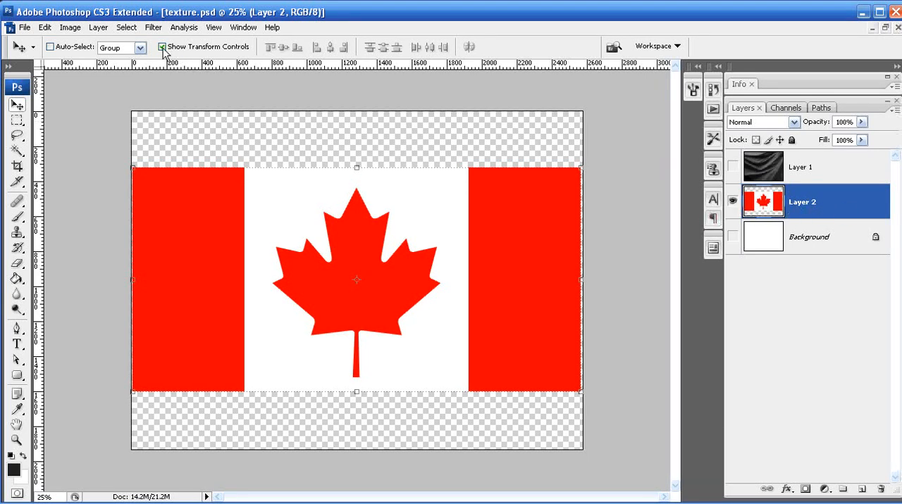
Apply Filter > Distort > Displace to the flag with default scale, using texture.psd as the map.
click(153, 27)
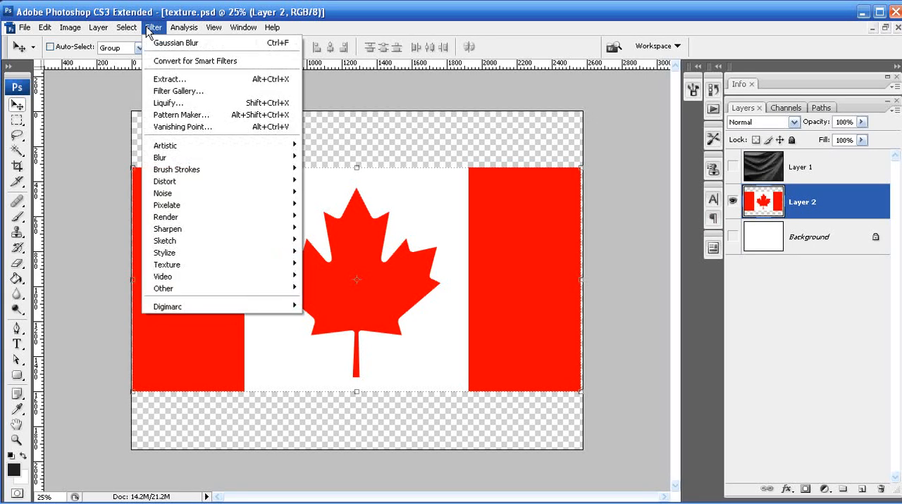
mouse_move(164, 193)
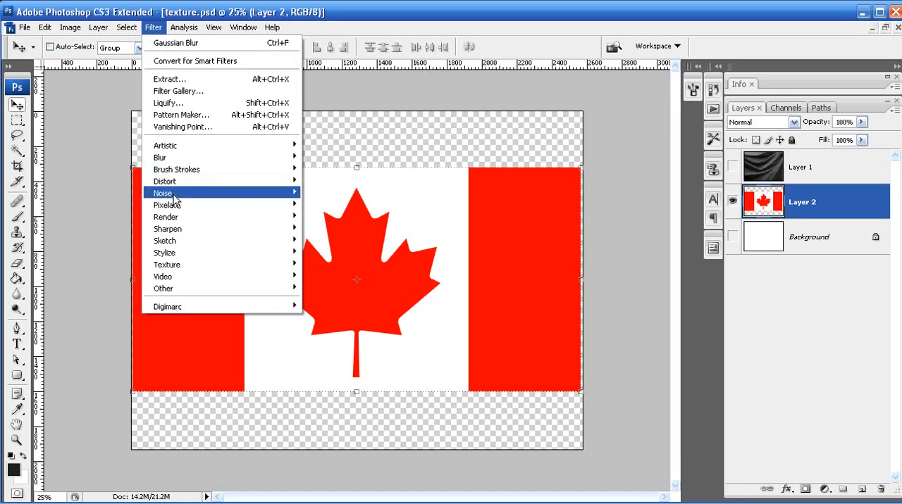
mouse_move(166, 181)
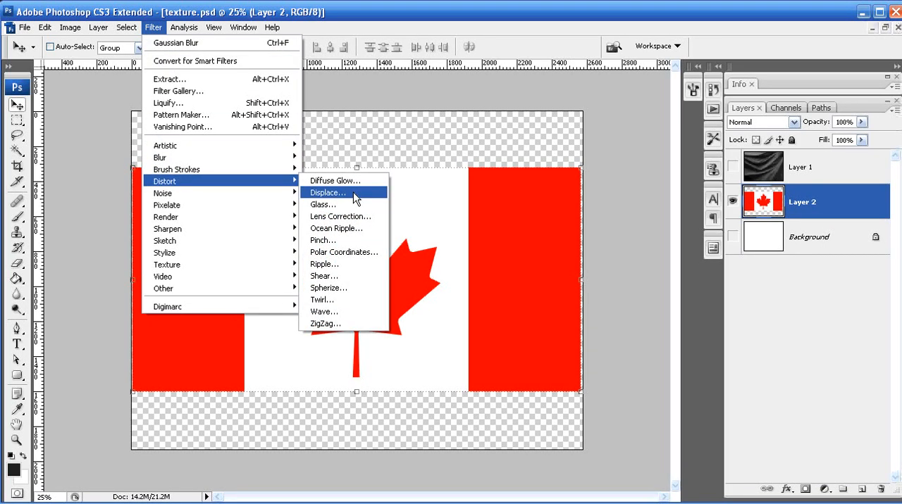
click(327, 191)
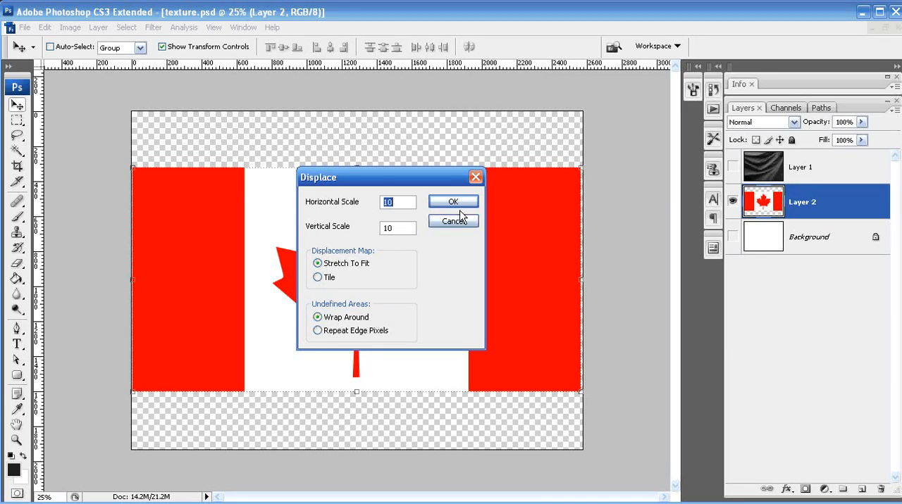
click(452, 200)
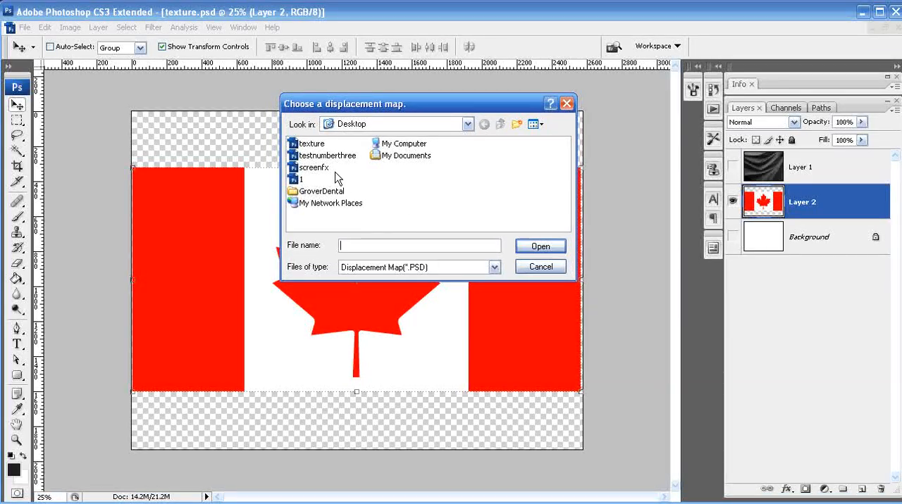
mouse_move(313, 144)
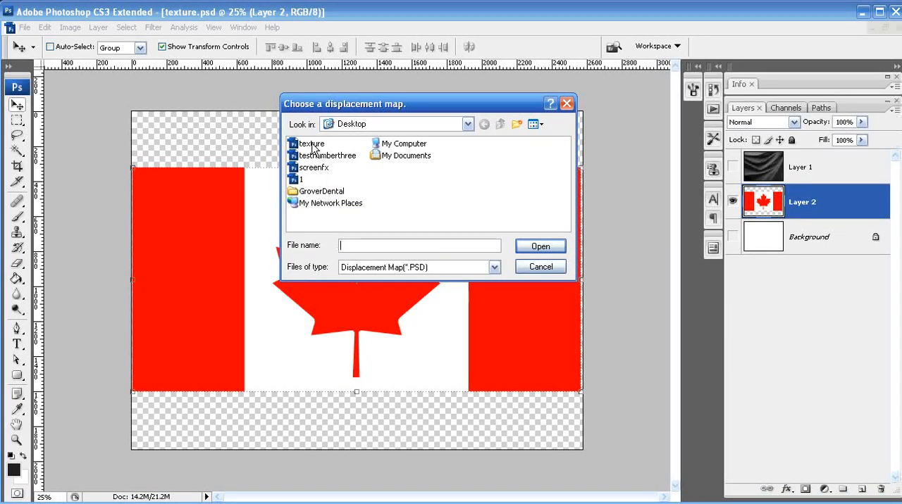
click(540, 266)
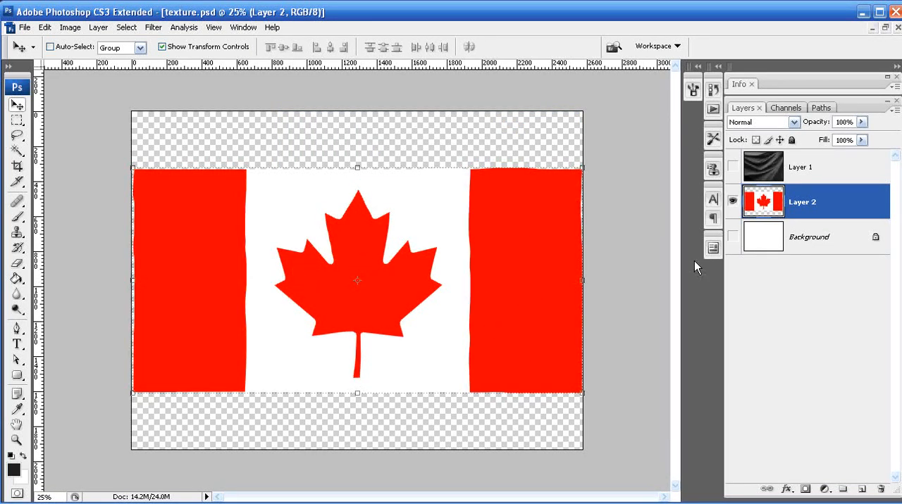
Show the silk layer above the flag, select it and set its blend mode to Hard Light.
click(809, 237)
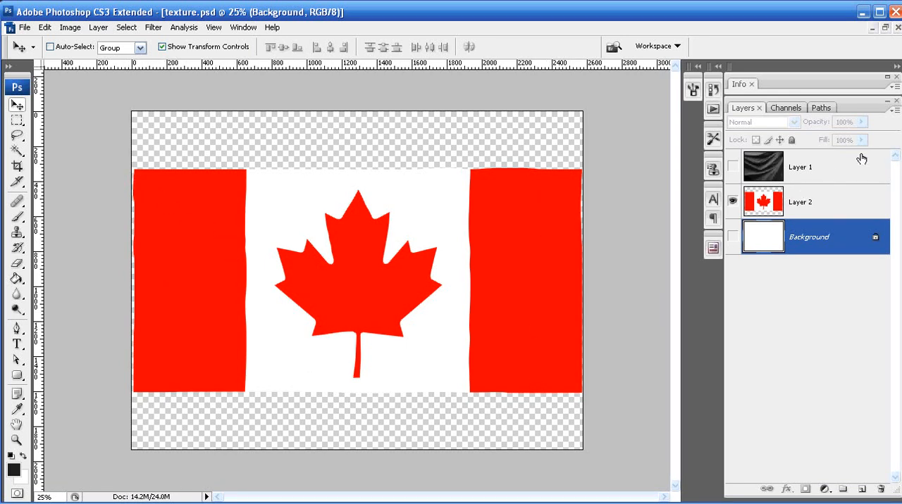
mouse_move(809, 175)
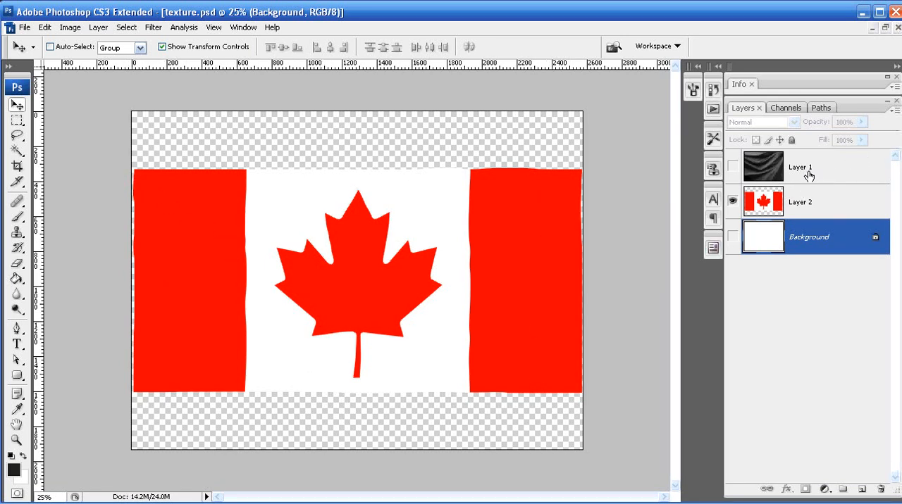
click(733, 166)
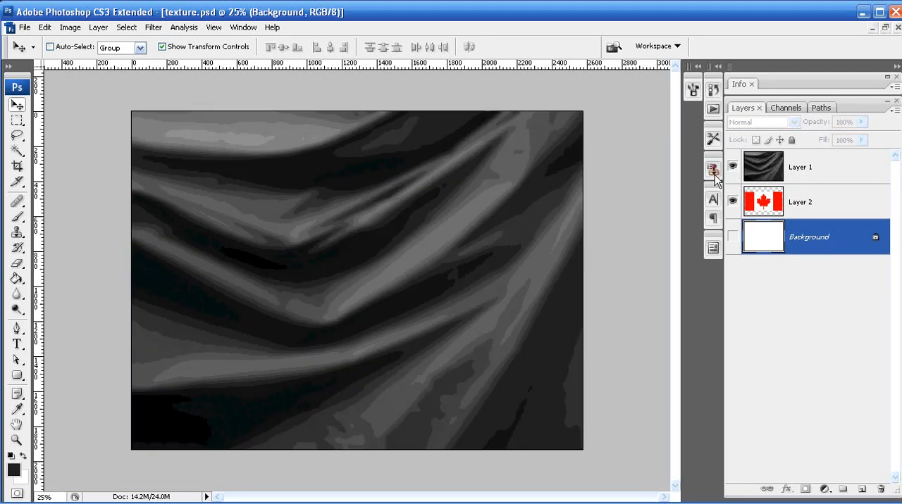
click(732, 166)
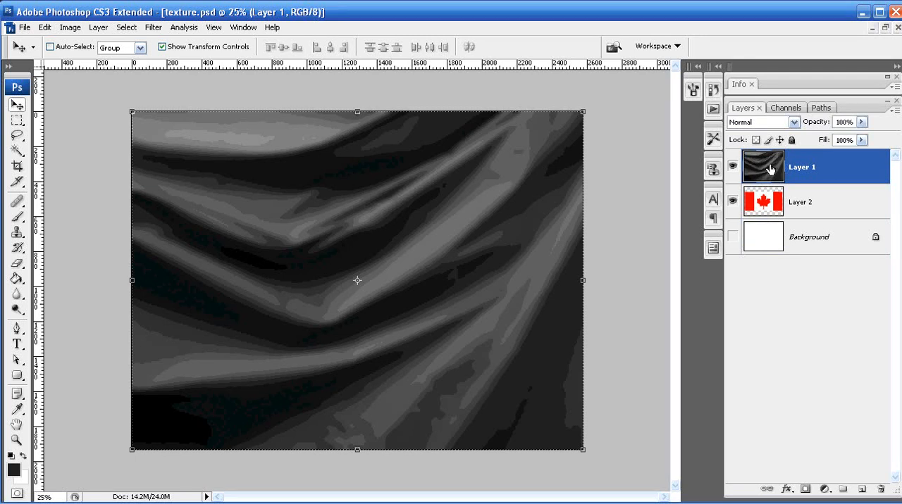
click(795, 121)
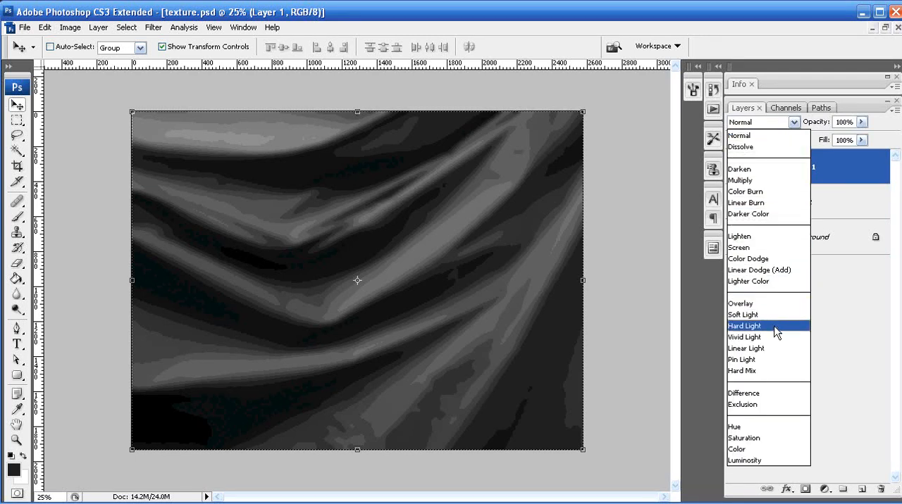
click(744, 325)
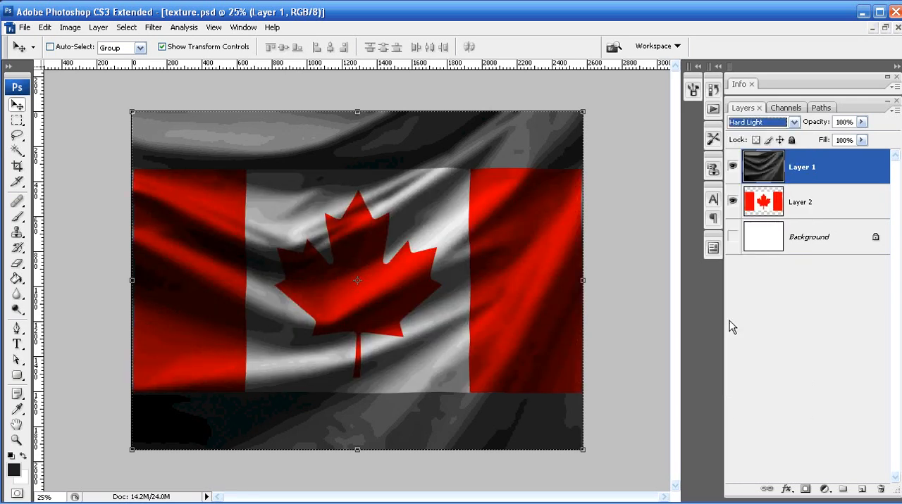
mouse_move(226, 288)
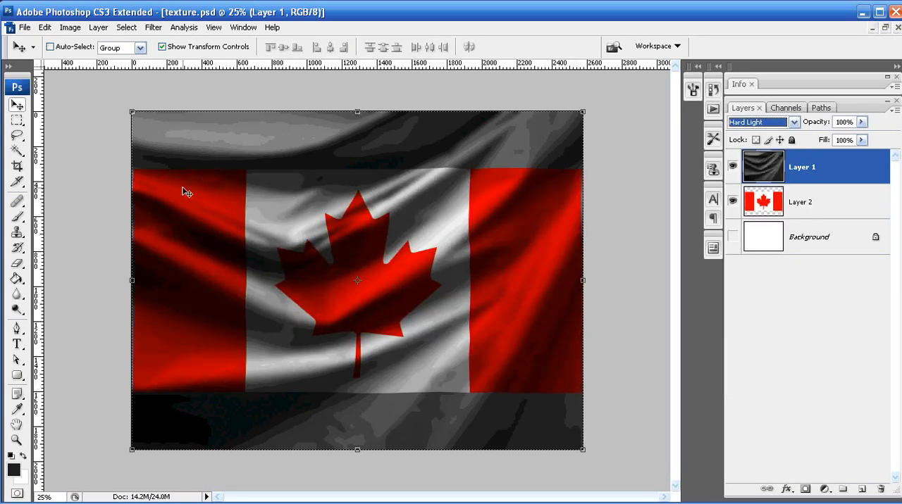
mouse_move(437, 310)
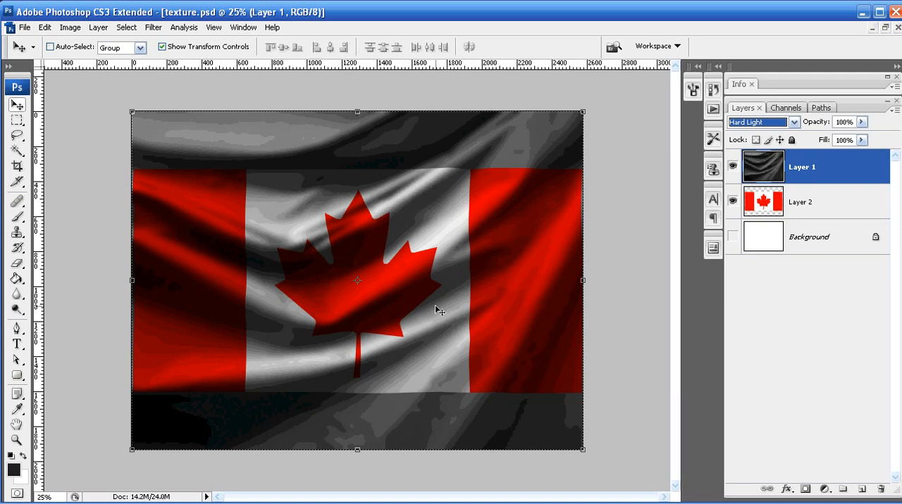
mouse_move(352, 262)
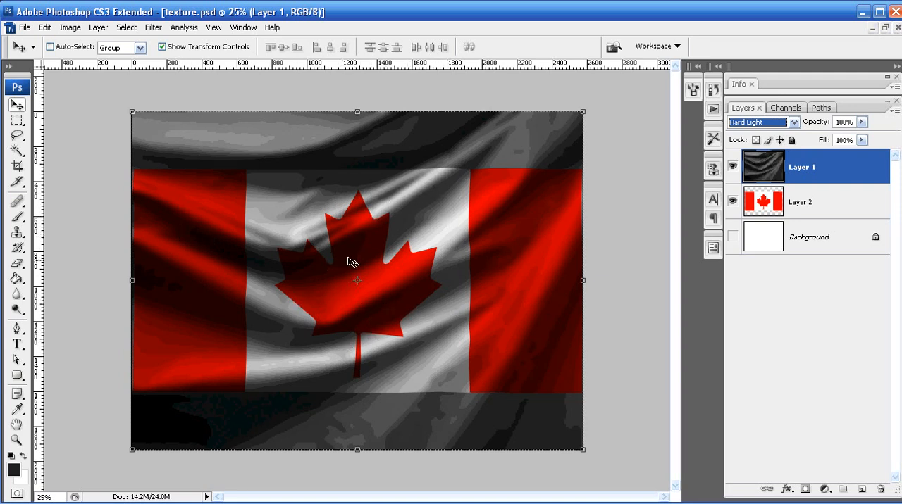
mouse_move(262, 134)
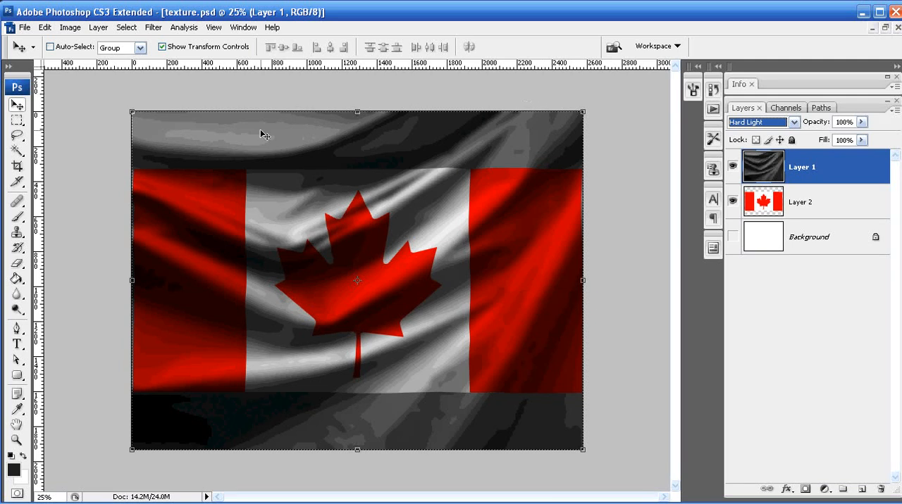
mouse_move(378, 144)
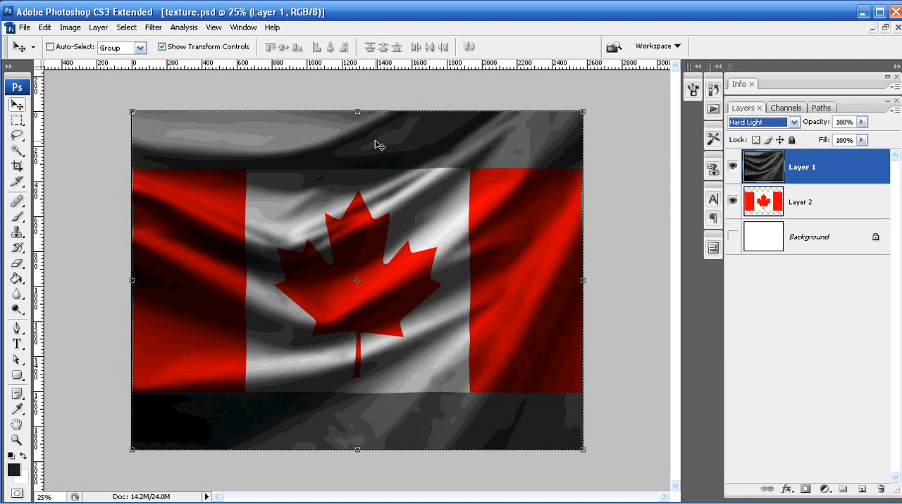
mouse_move(232, 201)
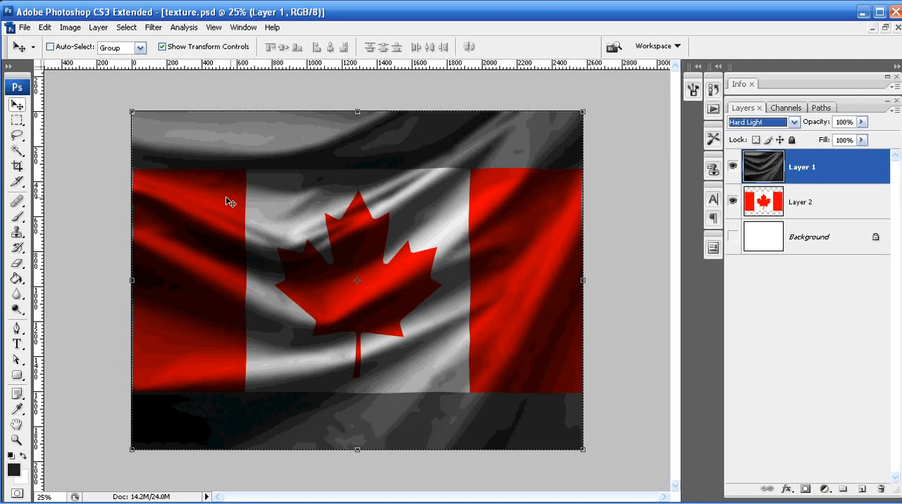
mouse_move(141, 167)
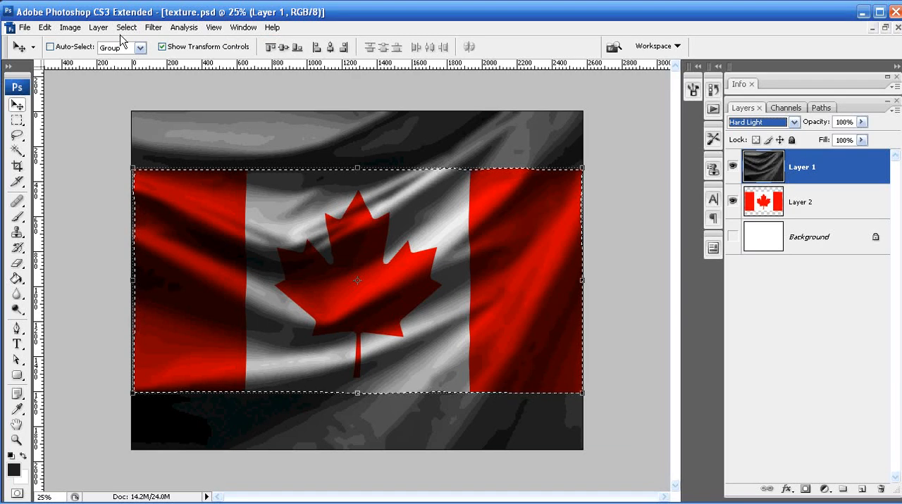
Invert the flag selection and delete the silk texture outside the flag.
click(127, 27)
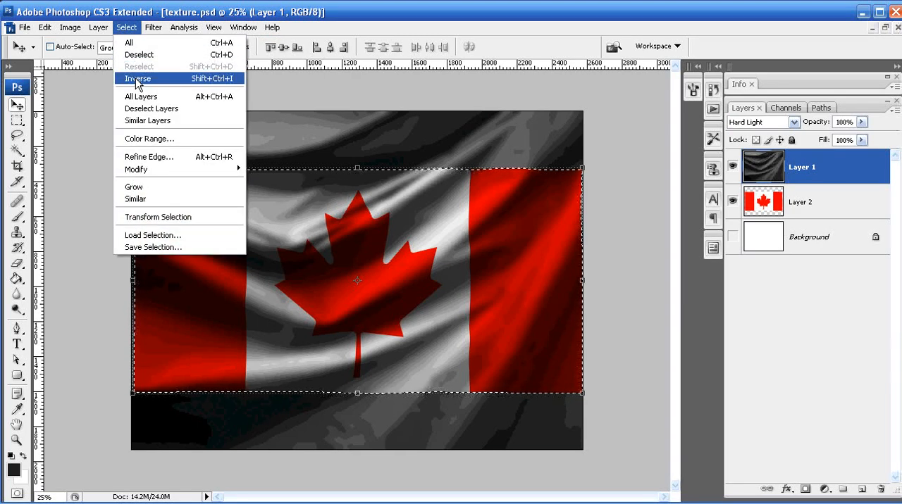
click(137, 78)
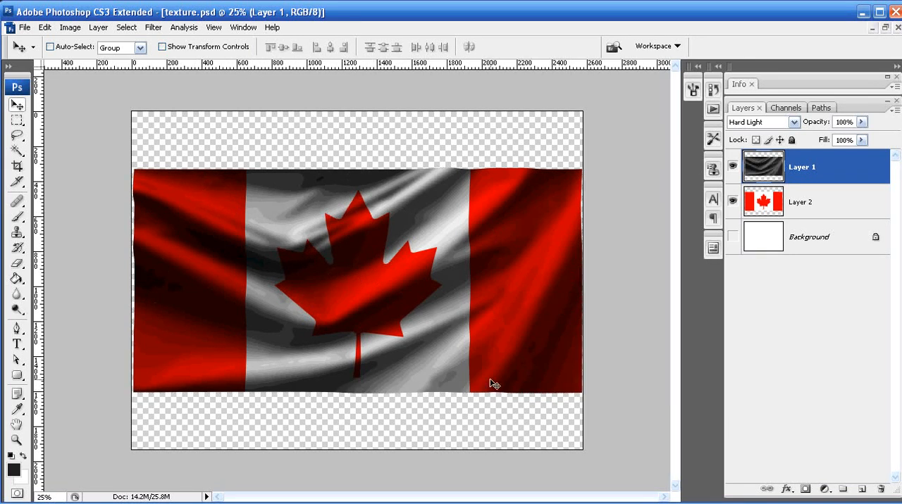
mouse_move(510, 226)
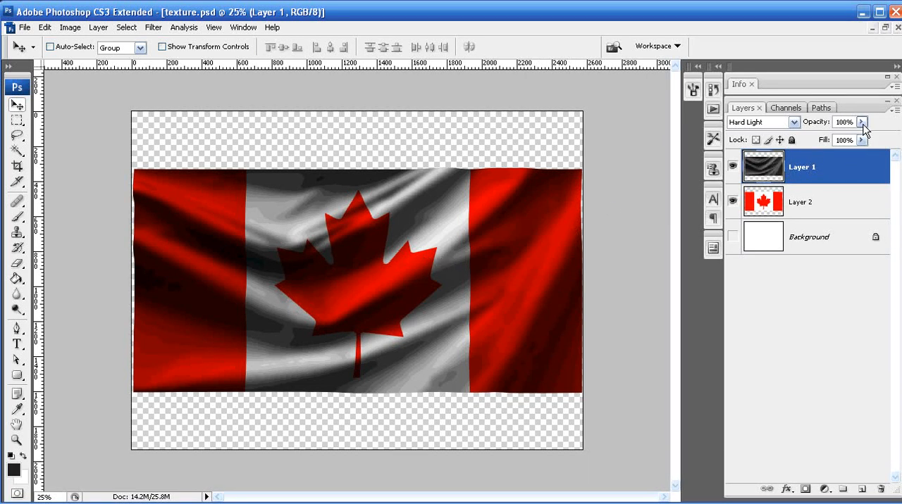
Lower the silk layer's opacity to 75% and select the Background layer.
drag(862, 121, 851, 138)
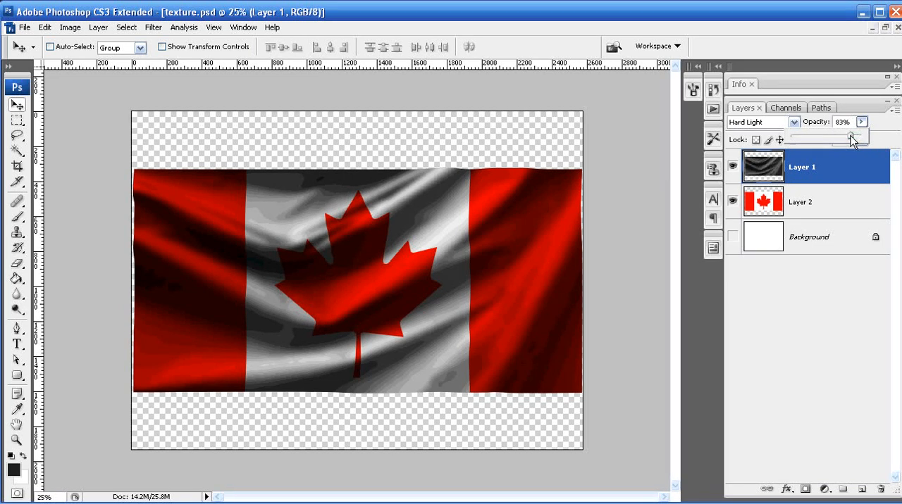
drag(852, 136, 846, 135)
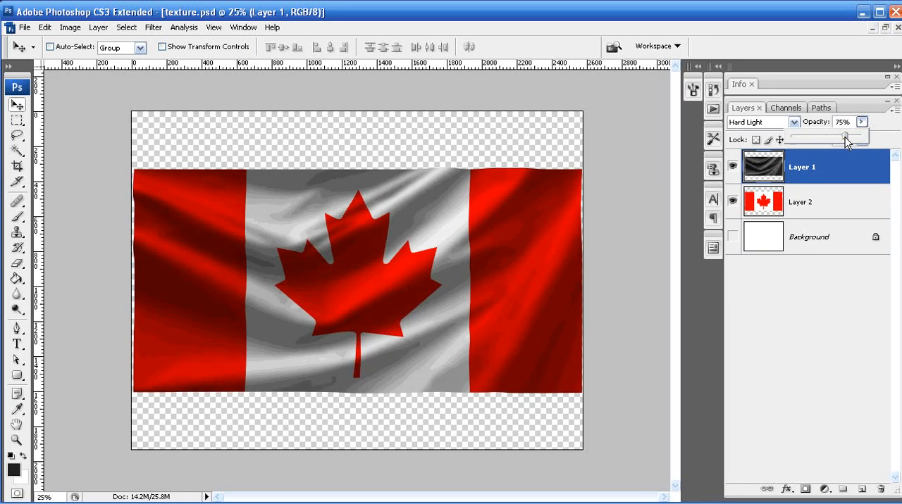
click(809, 237)
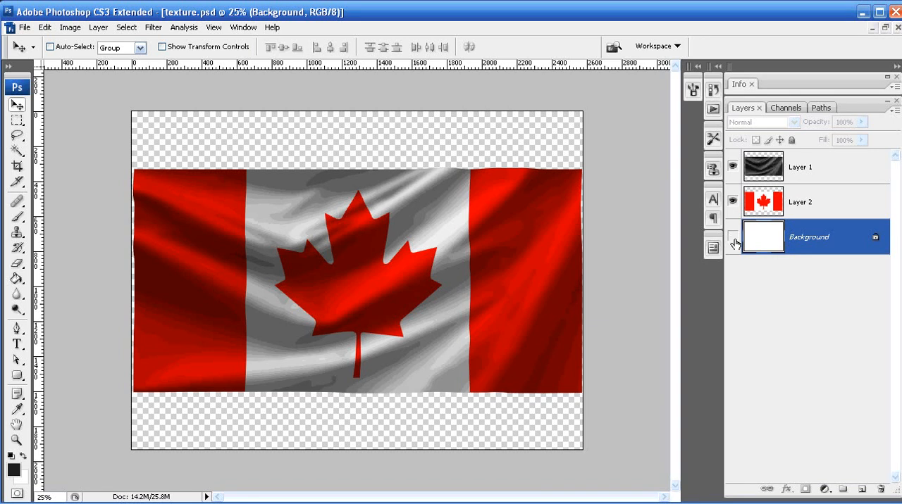
Make the white Background layer visible behind the draped flag.
click(733, 243)
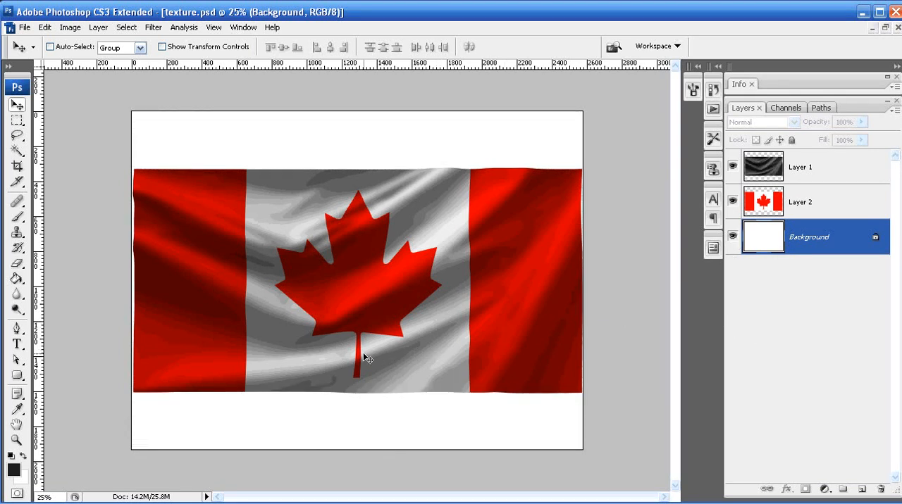
mouse_move(361, 351)
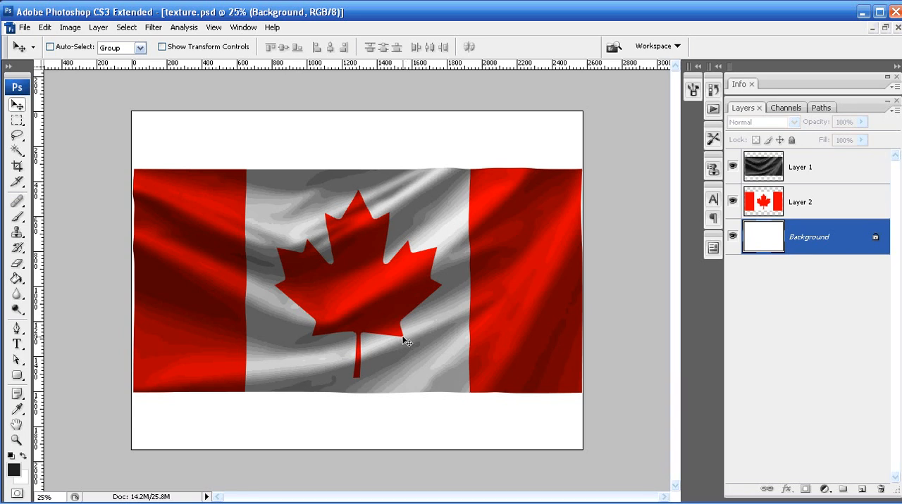
mouse_move(615, 215)
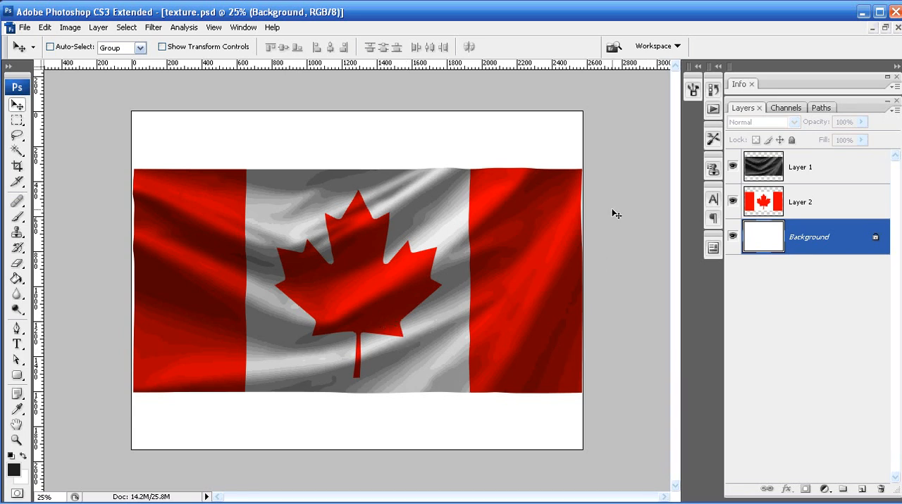
mouse_move(321, 274)
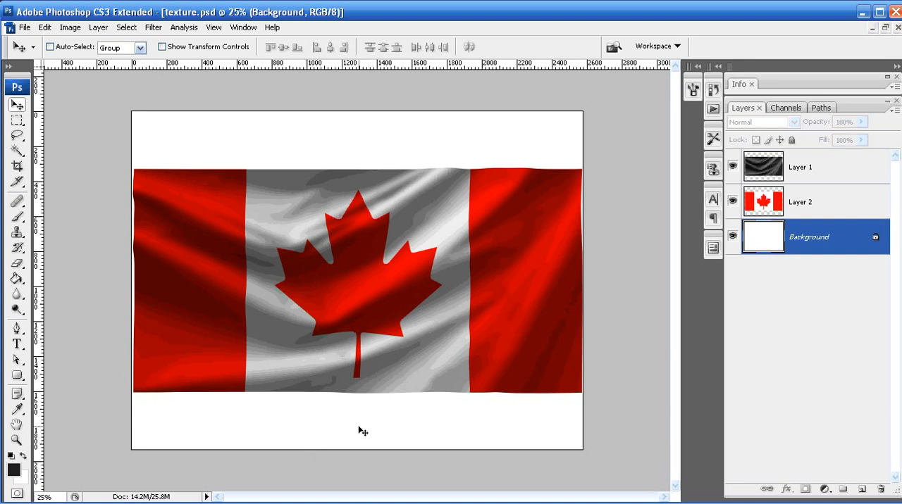
mouse_move(453, 345)
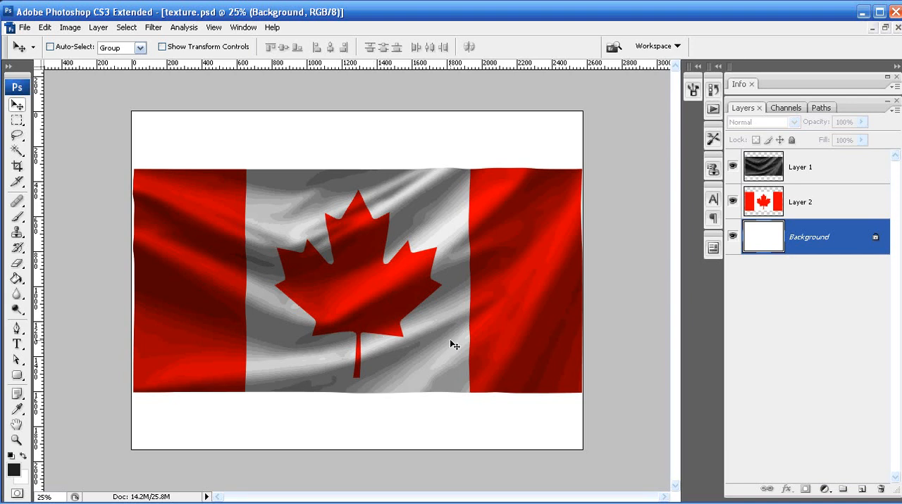
mouse_move(663, 332)
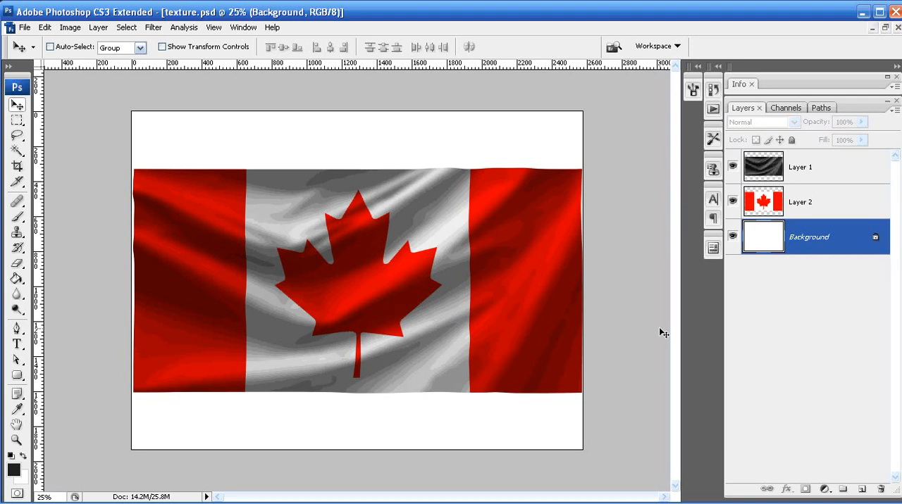
mouse_move(646, 324)
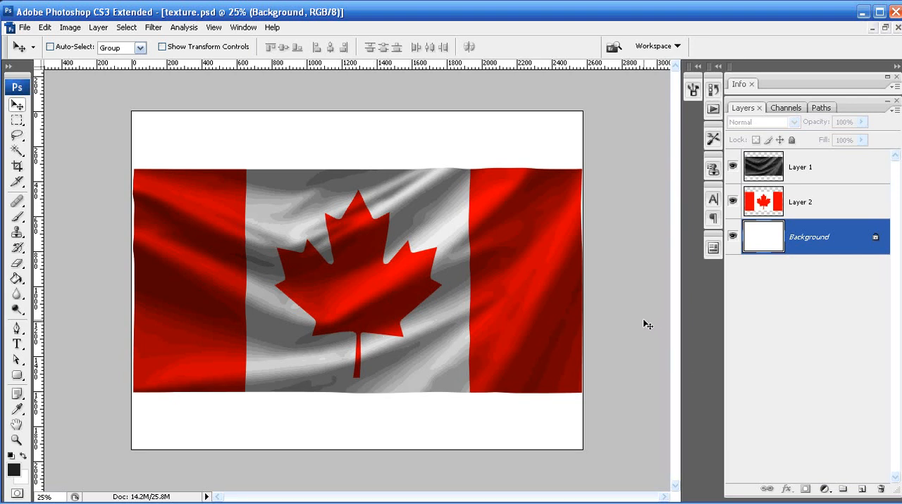